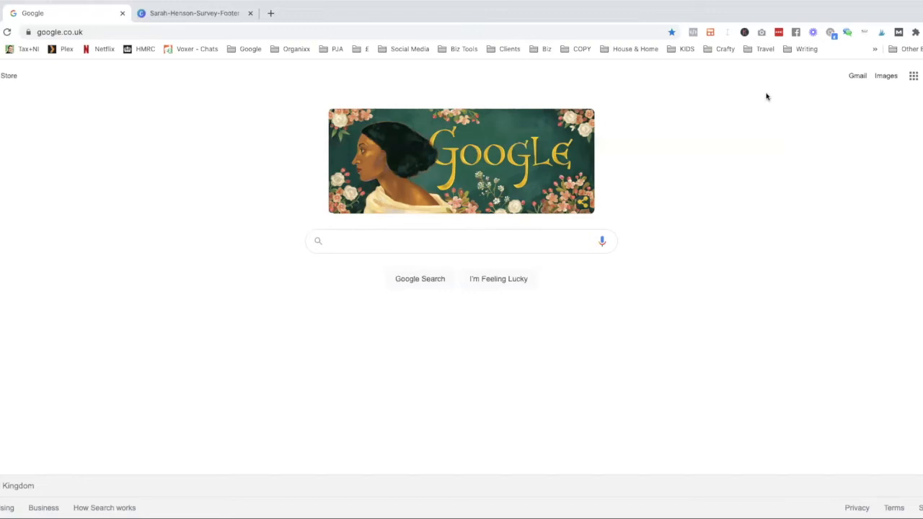
mouse_move(857, 100)
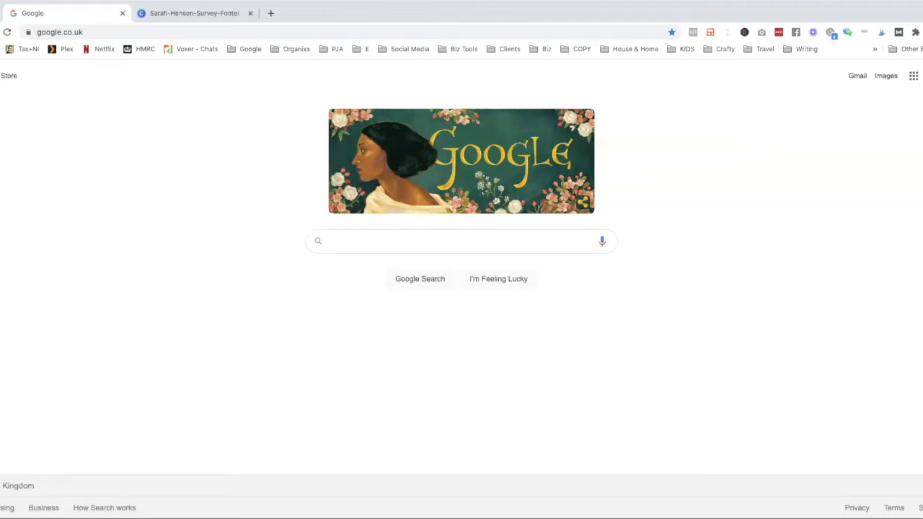
mouse_move(913, 75)
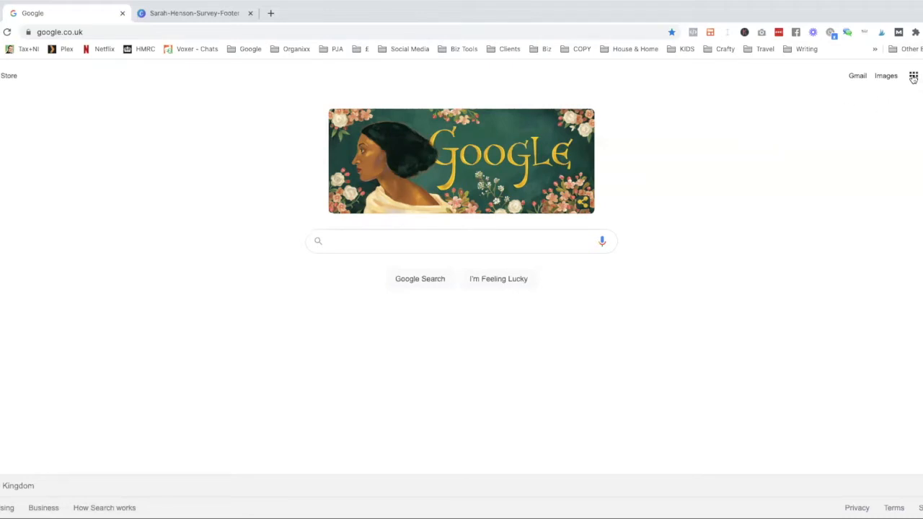
- Launch Google Forms from the Google apps grid to start a new blank form
click(912, 75)
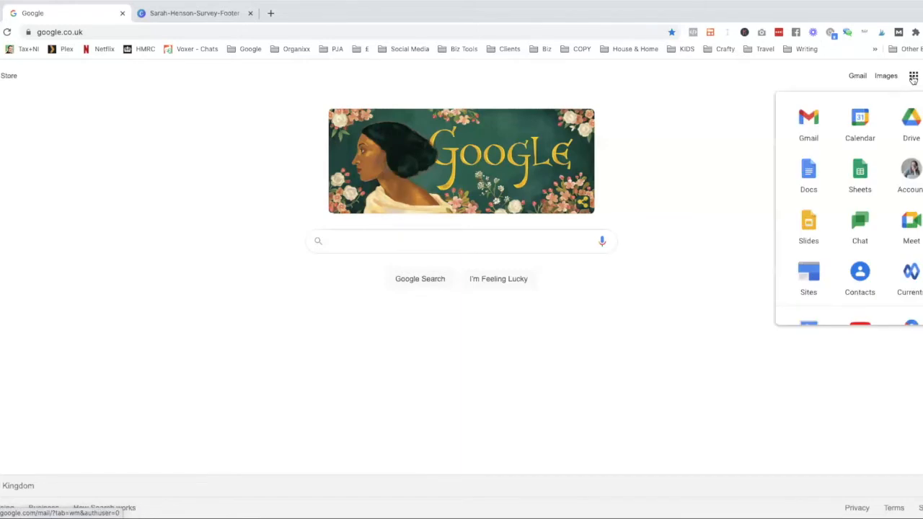
scroll(down, 3)
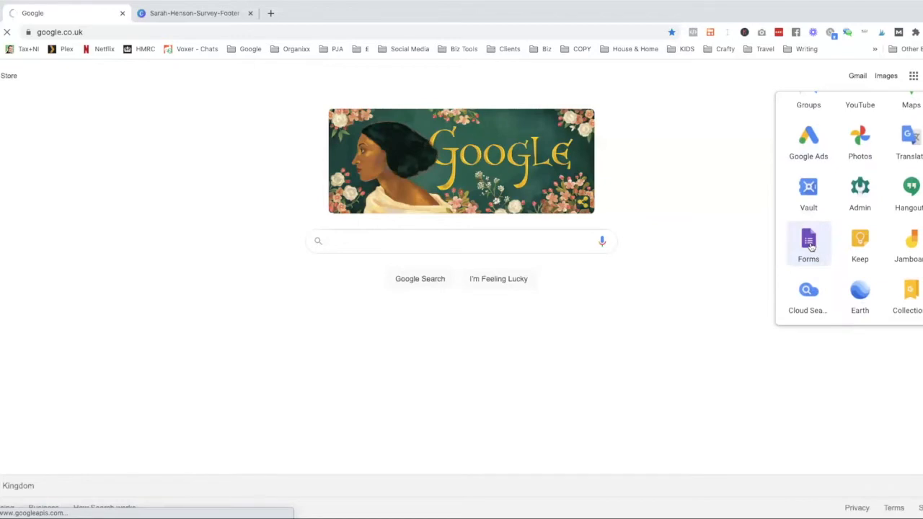
click(807, 245)
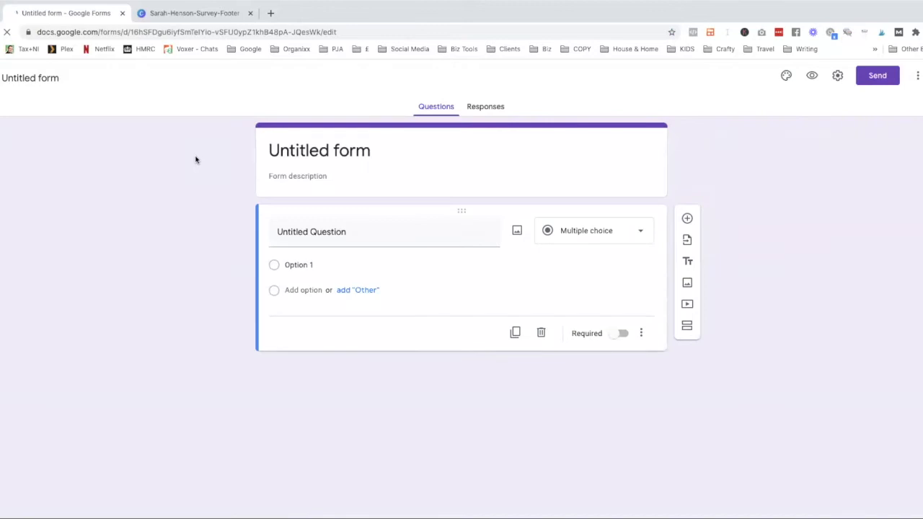
mouse_move(609, 96)
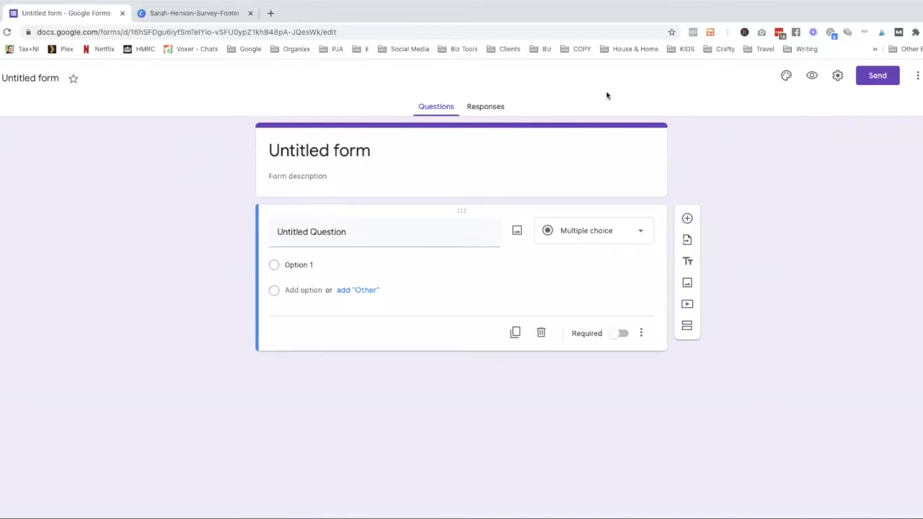
mouse_move(779, 127)
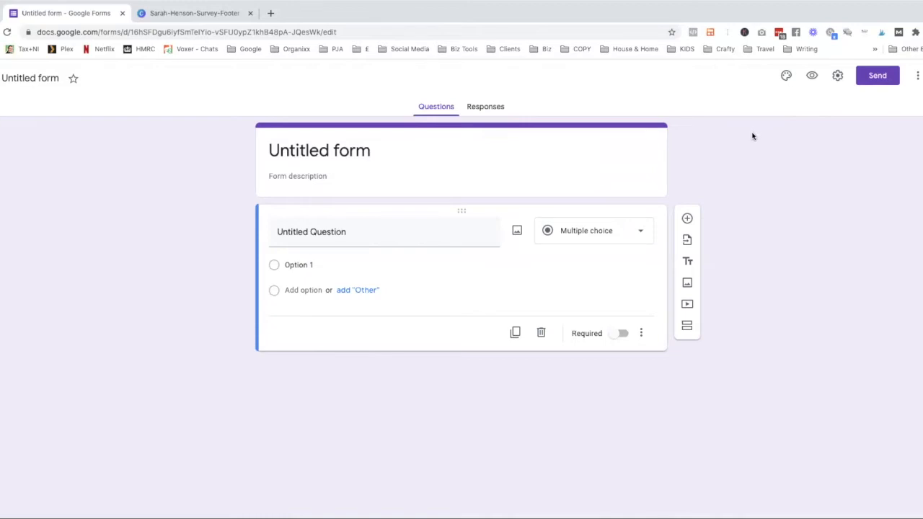
mouse_move(786, 75)
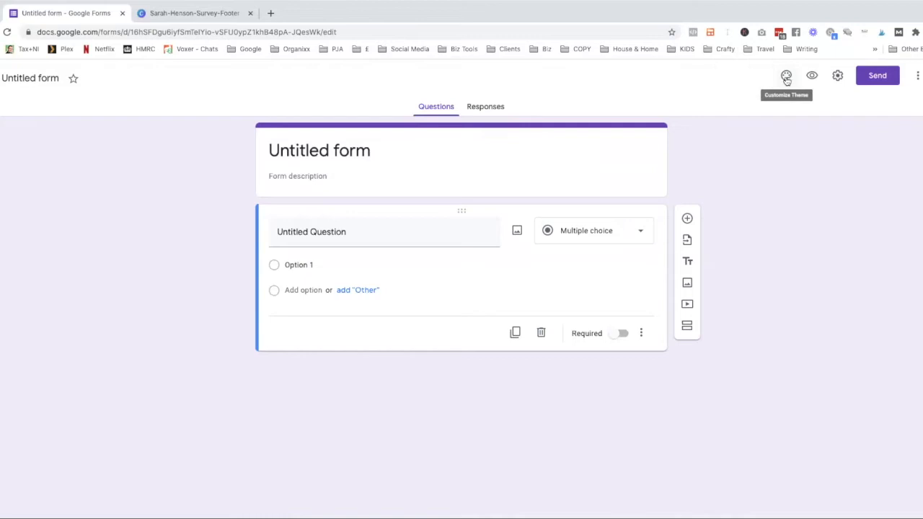
- Try the grey theme colour, then set the form's theme colour back to purple
click(786, 75)
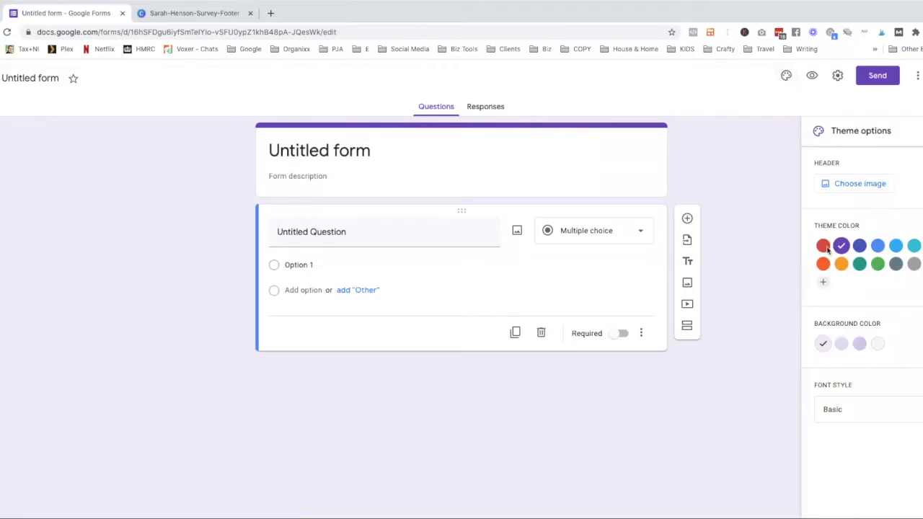
click(822, 245)
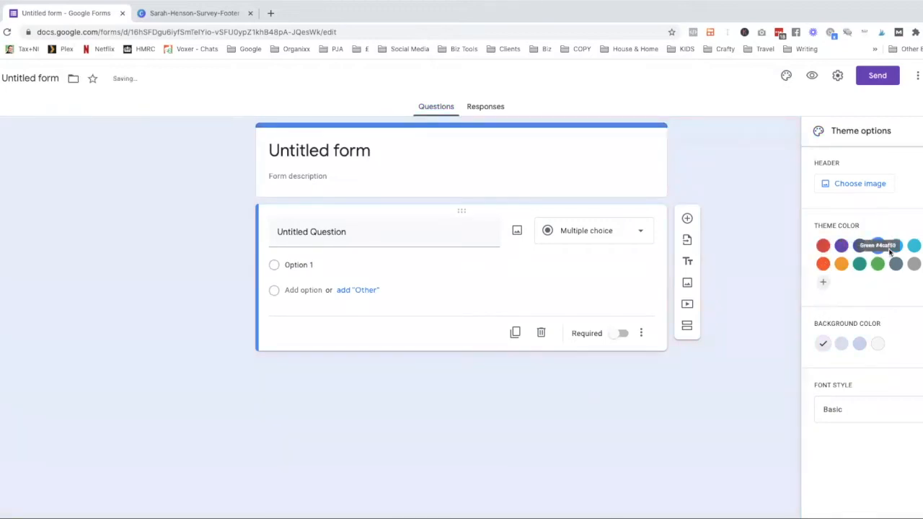
click(914, 264)
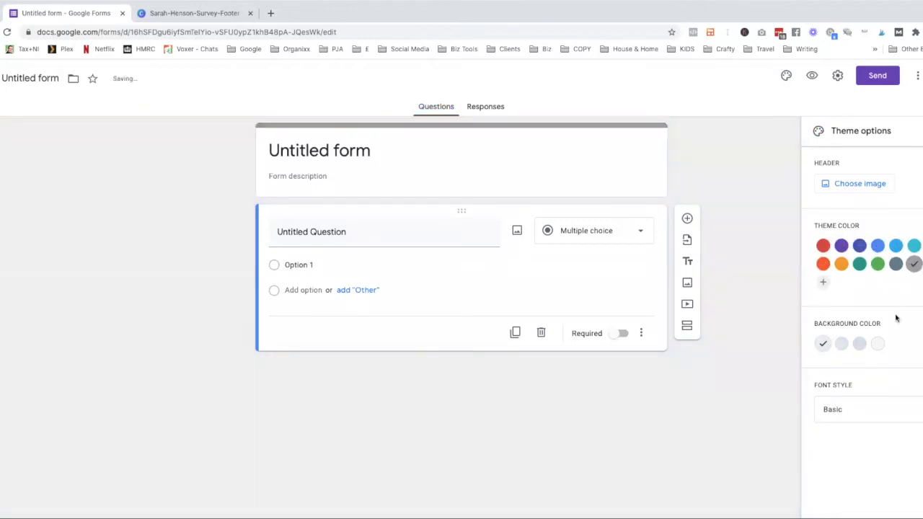
mouse_move(822, 343)
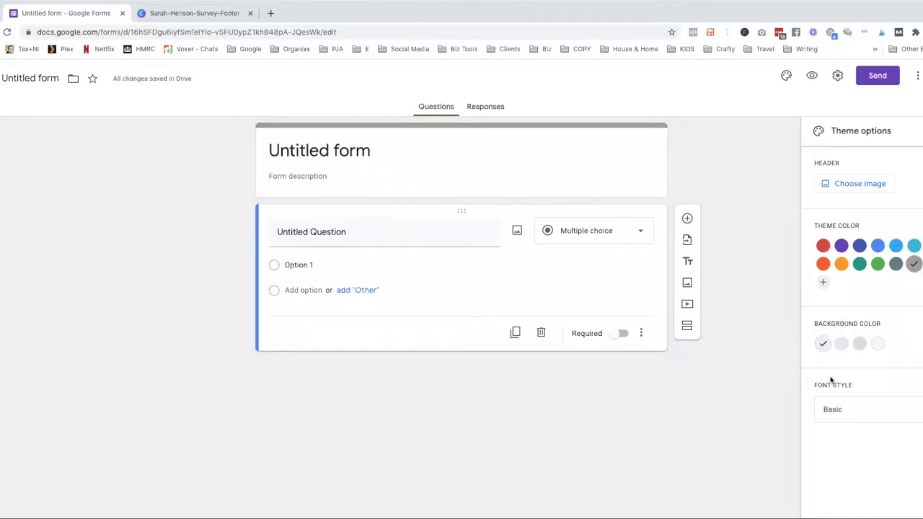
click(841, 245)
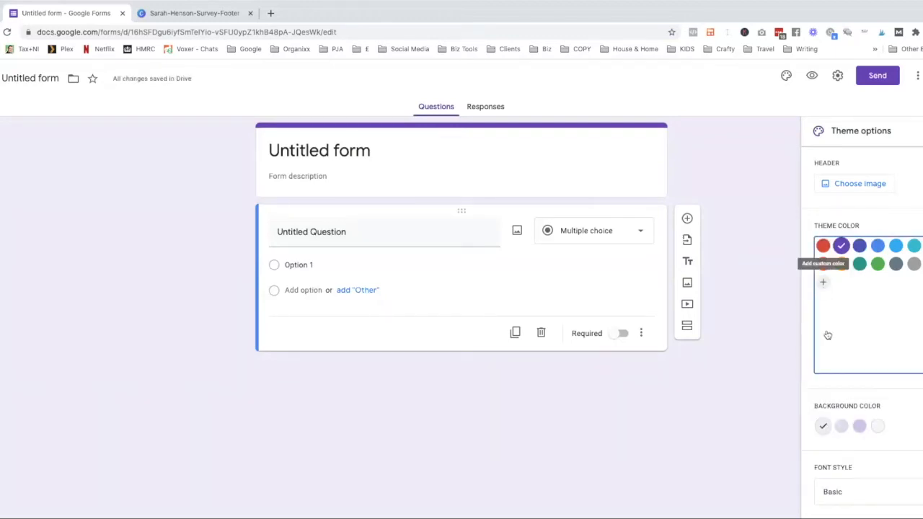
click(822, 281)
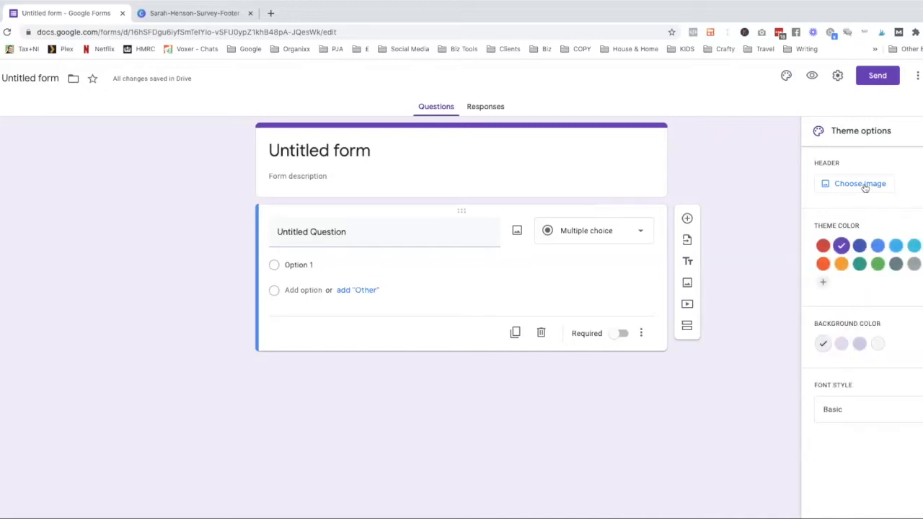
mouse_move(822, 281)
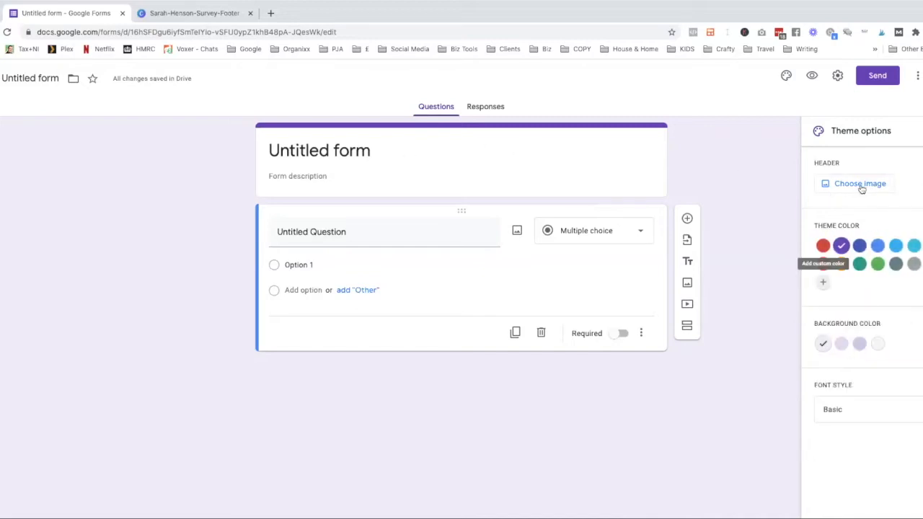
- Insert the purple bubbles photo from the Themes gallery as the form header
click(860, 183)
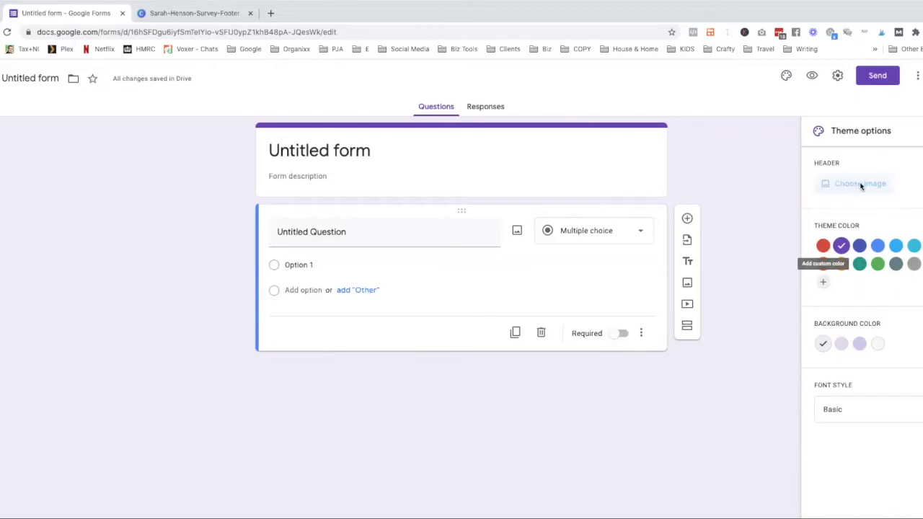
click(859, 183)
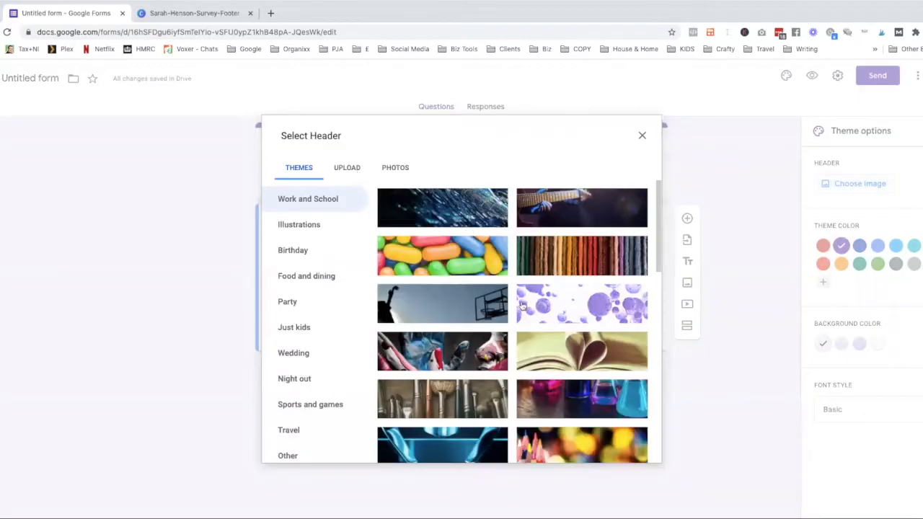
click(581, 303)
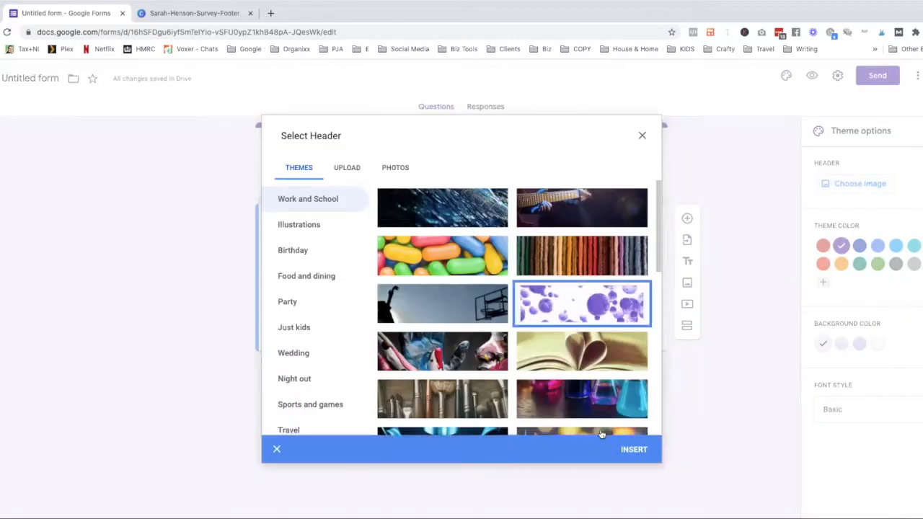
click(277, 450)
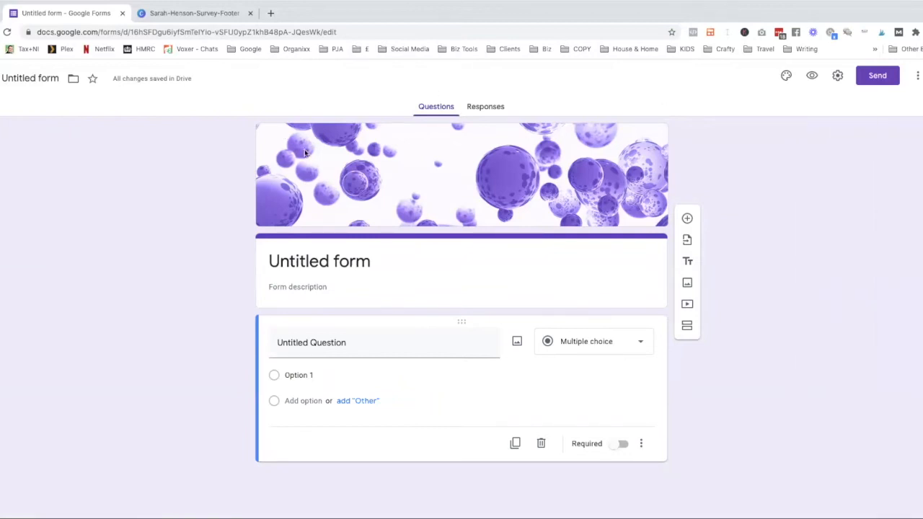
- Title the form 'Name it here' so the document name matches
click(320, 261)
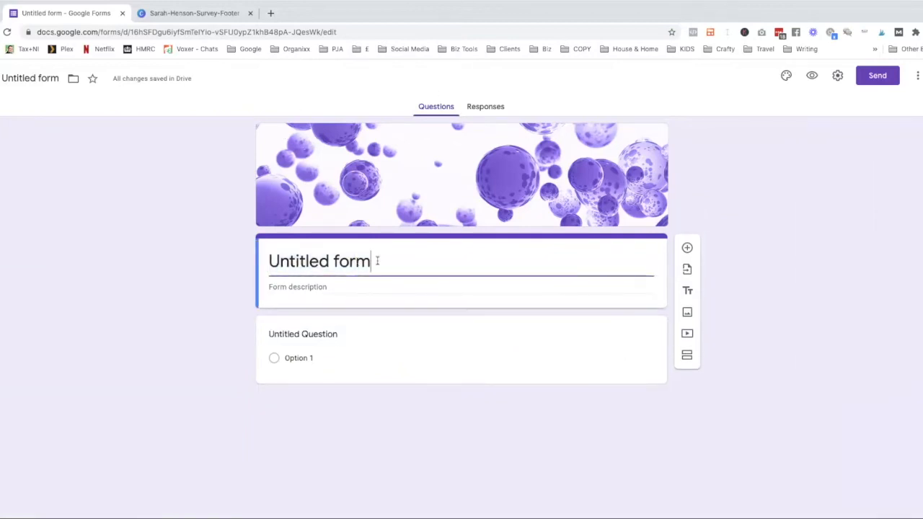
text(Name it her)
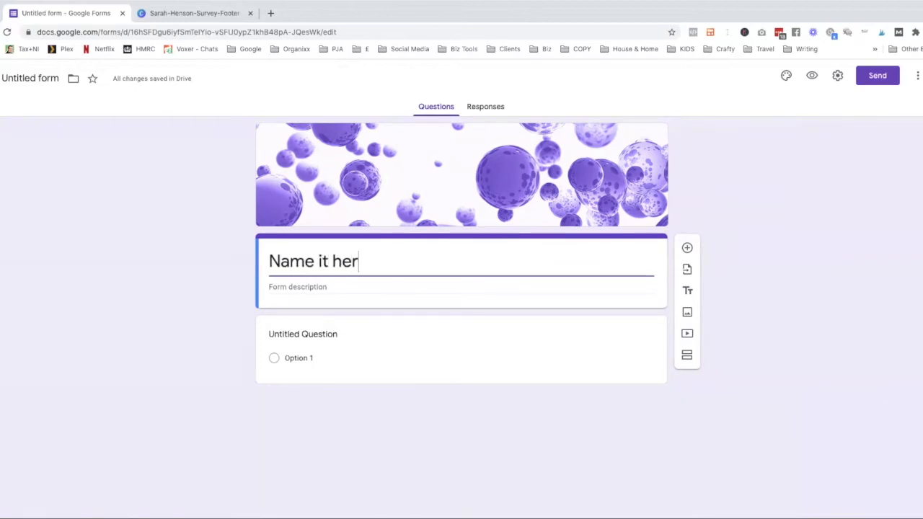
text(e)
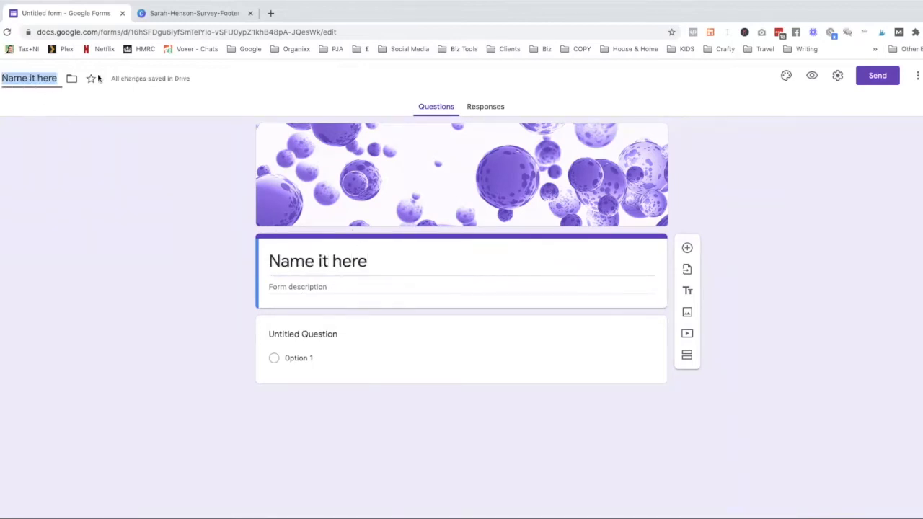
click(398, 261)
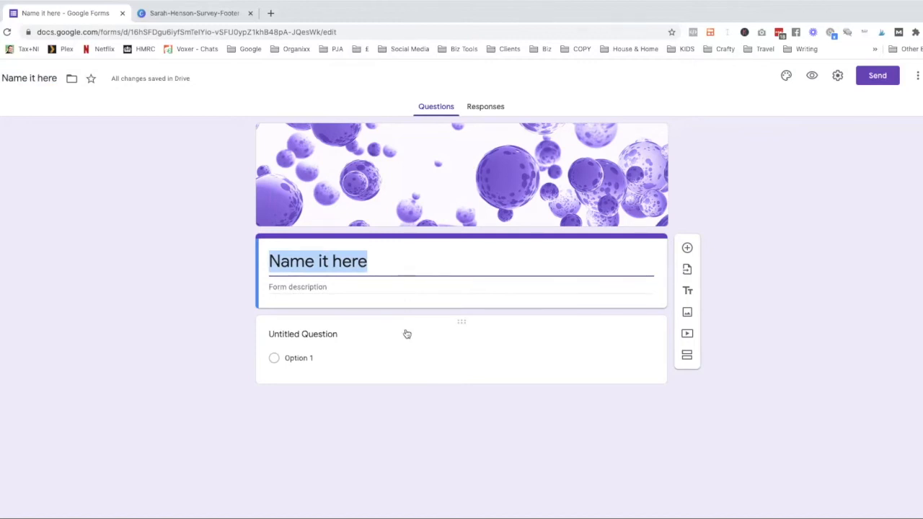
click(303, 335)
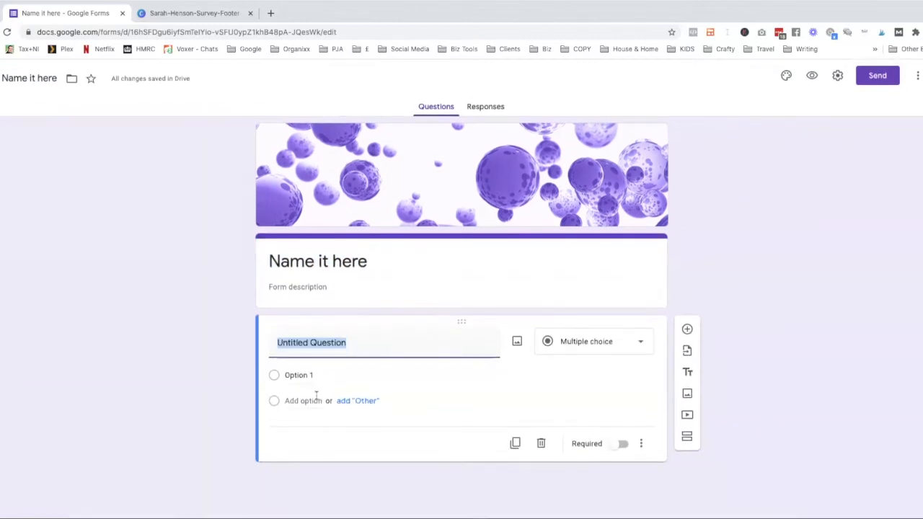
click(591, 340)
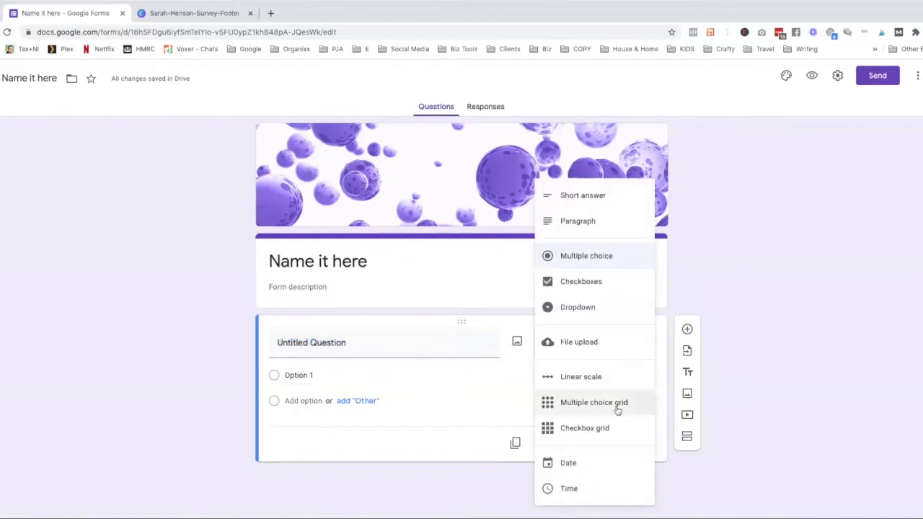
mouse_move(594, 201)
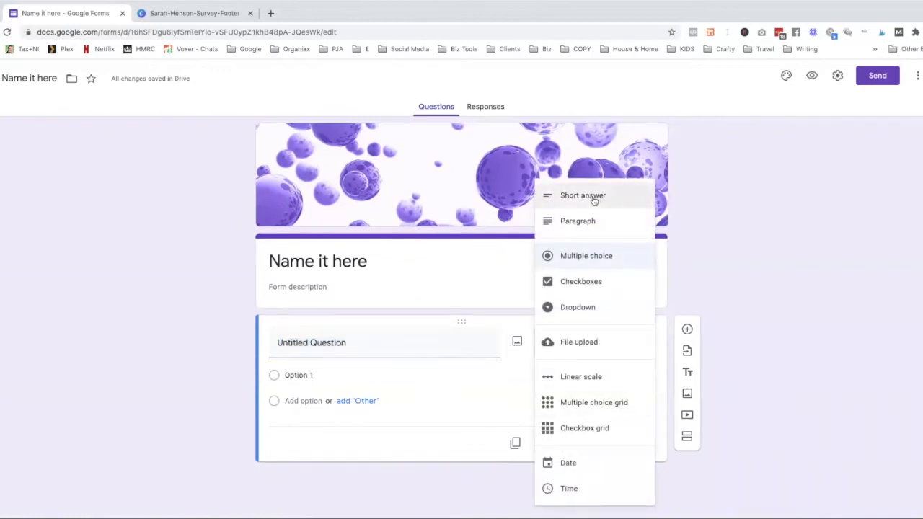
mouse_move(581, 282)
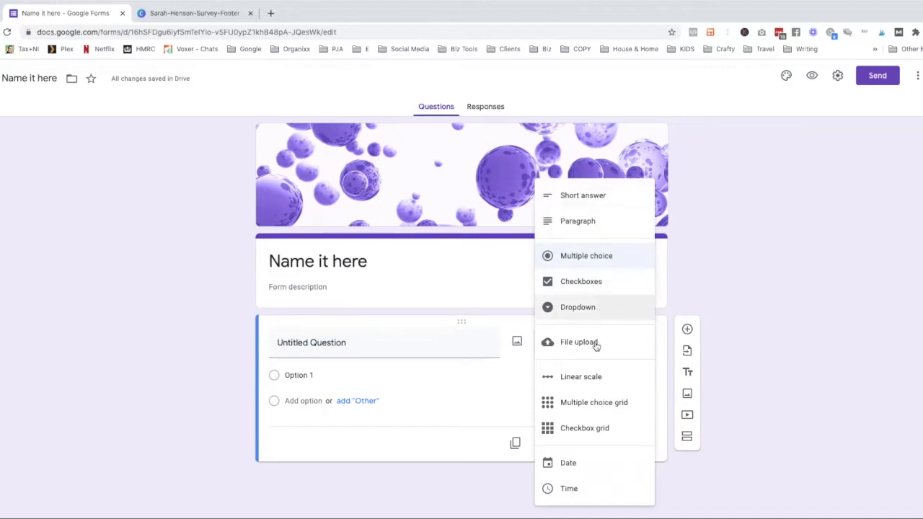
mouse_move(584, 403)
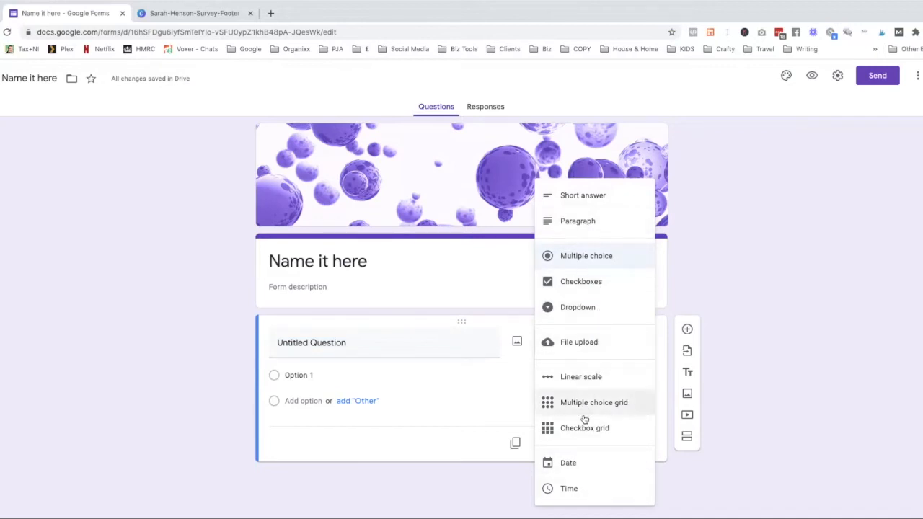
mouse_move(584, 418)
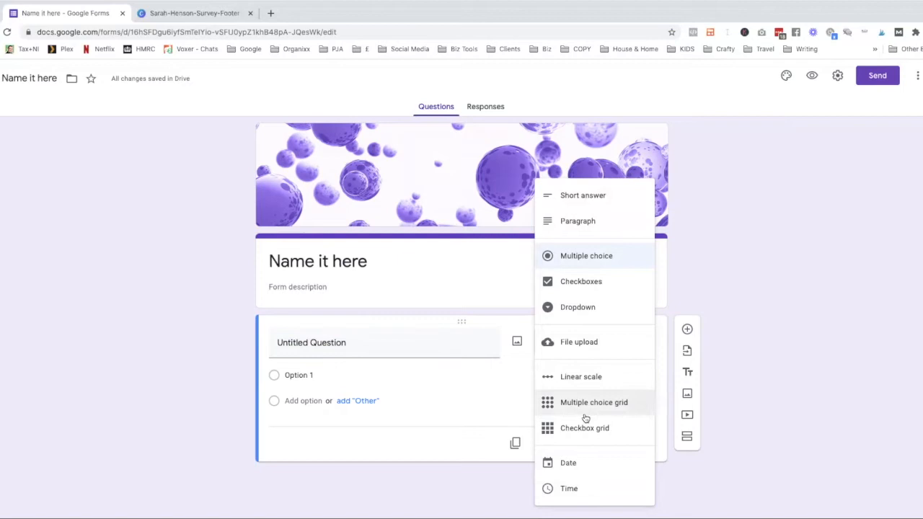
mouse_move(577, 221)
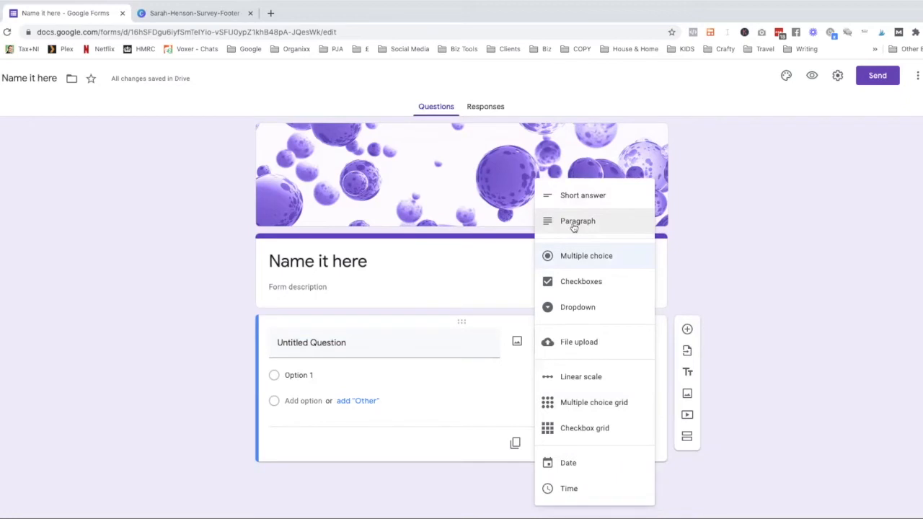
mouse_move(586, 256)
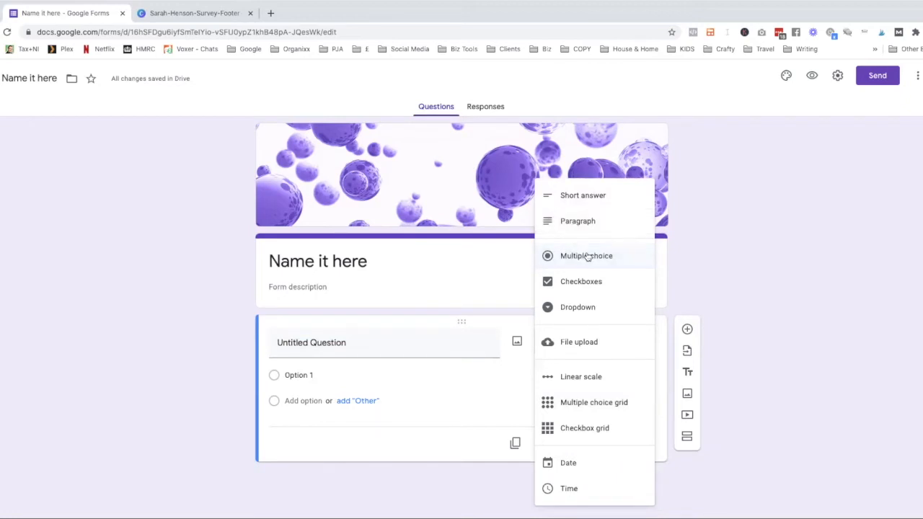
click(586, 256)
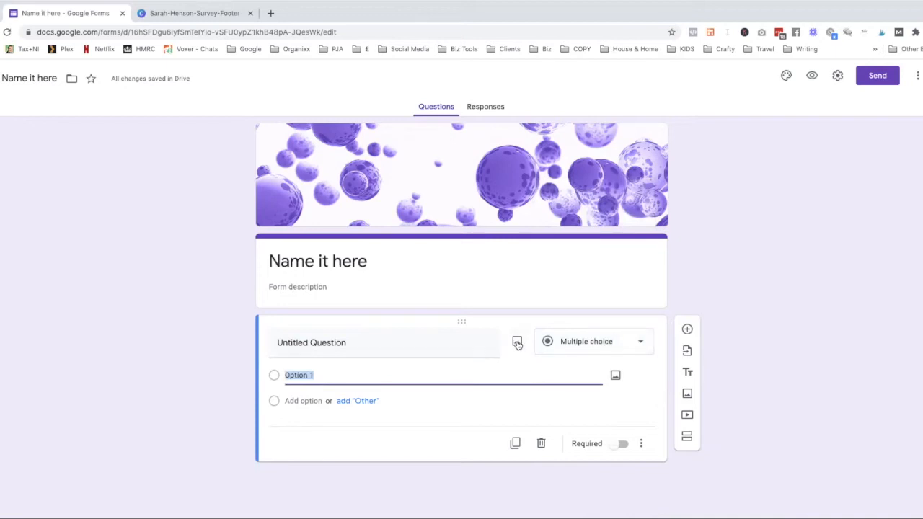
mouse_move(516, 344)
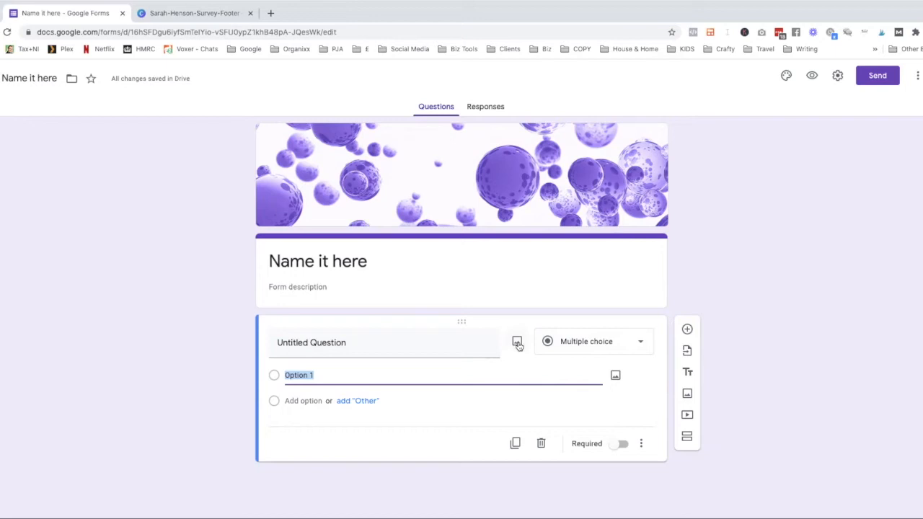
mouse_move(642, 340)
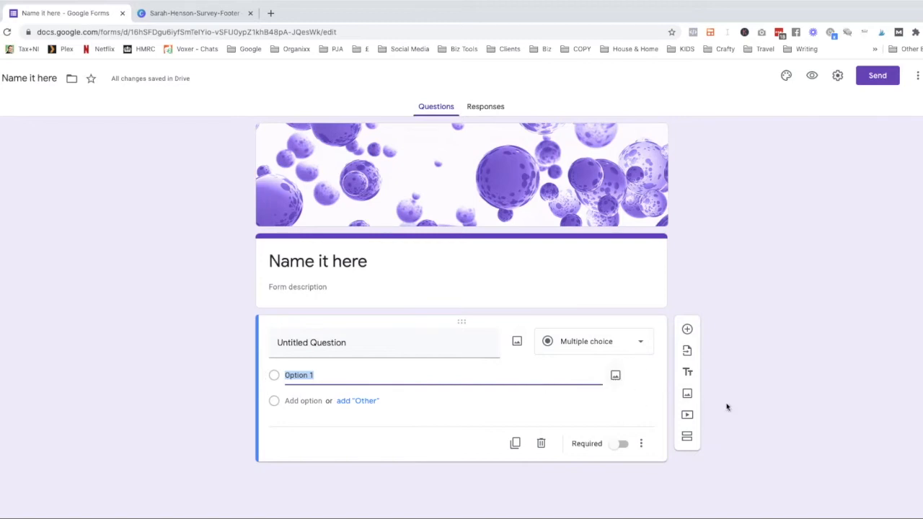
mouse_move(687, 435)
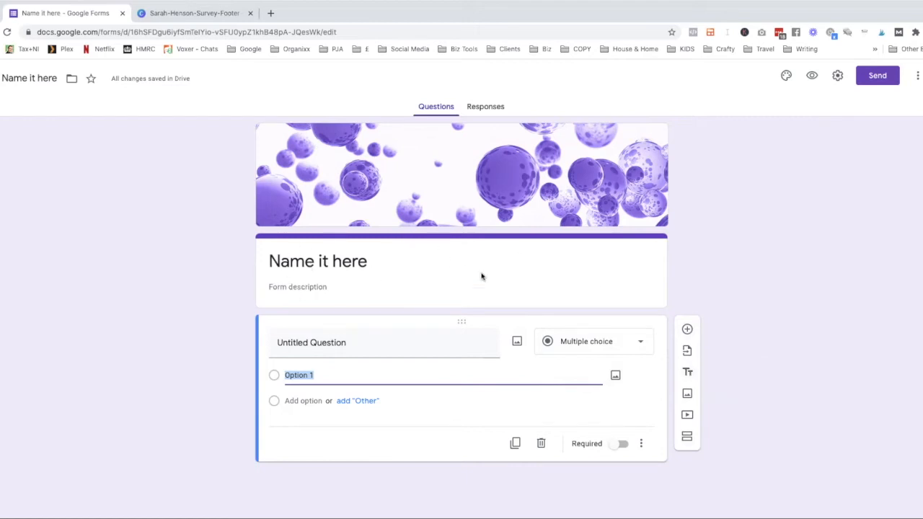
mouse_move(686, 372)
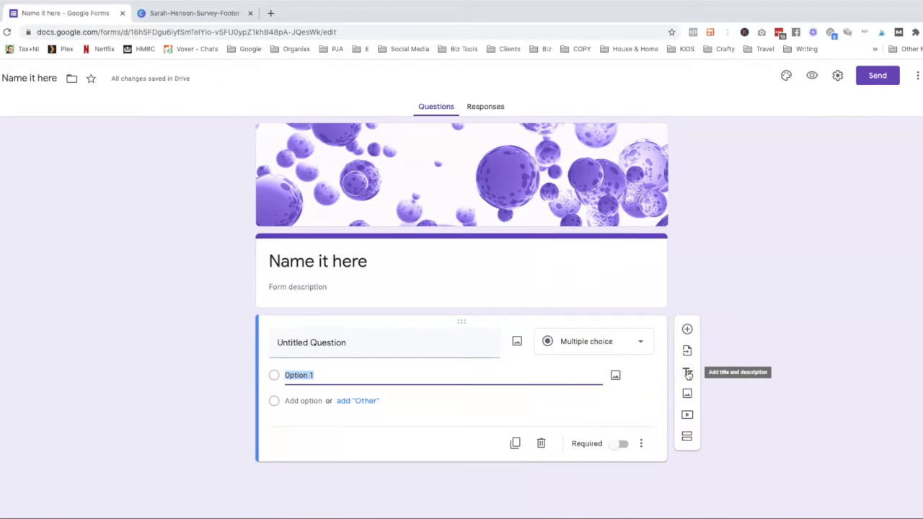
mouse_move(686, 416)
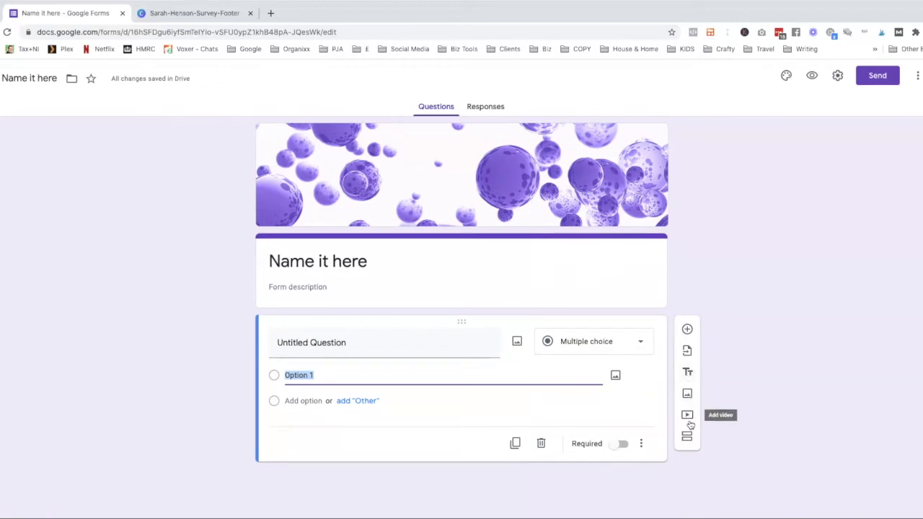
mouse_move(686, 435)
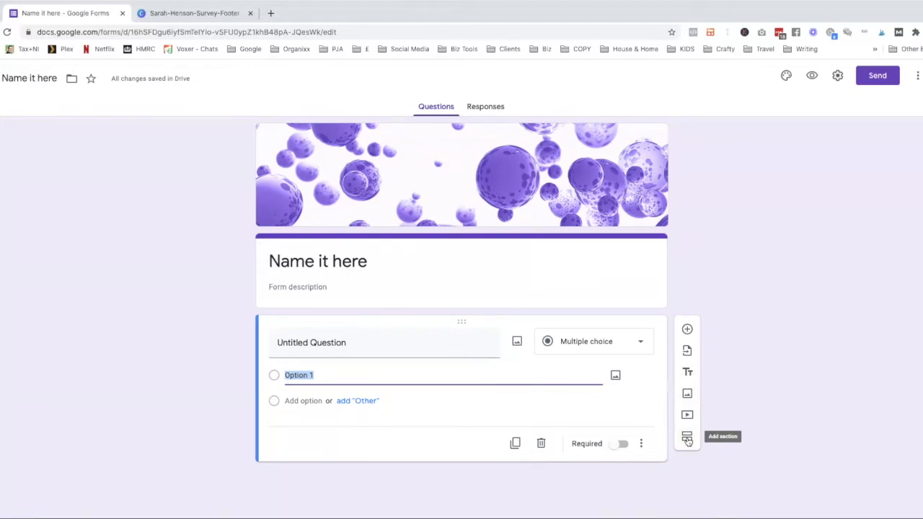
mouse_move(738, 255)
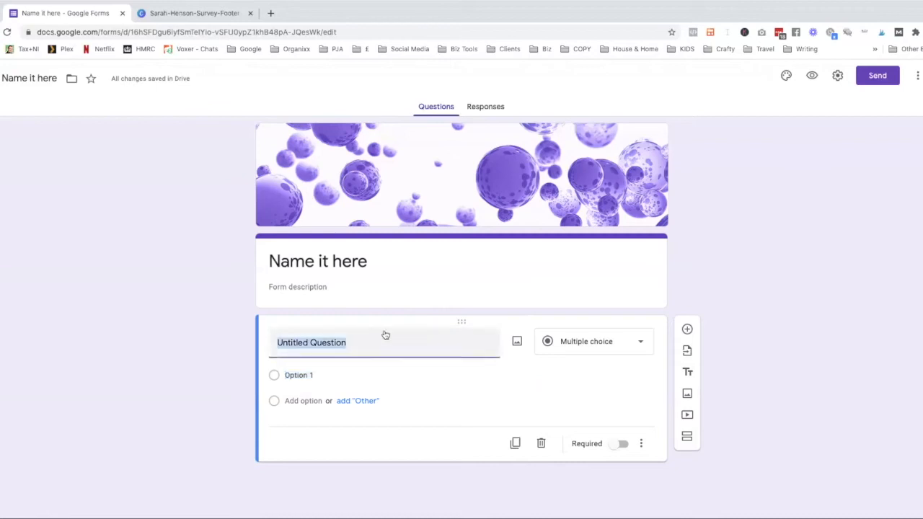
- Title the question 'Q 1' and give it a second choice, 'Option 2'
text(Q 1)
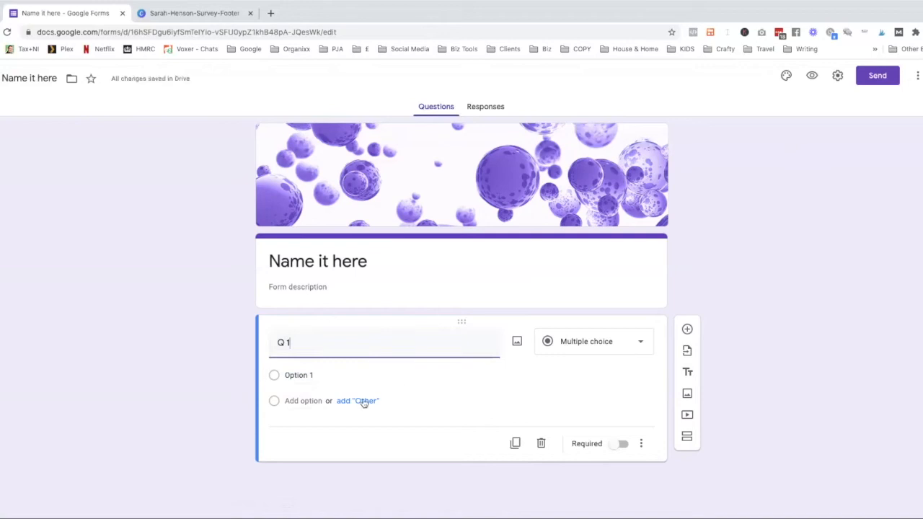
click(303, 401)
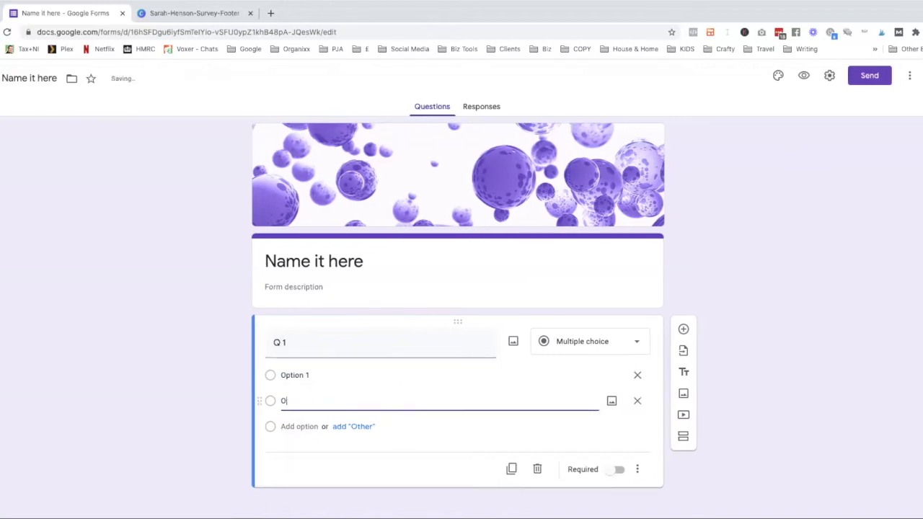
text(Option 2)
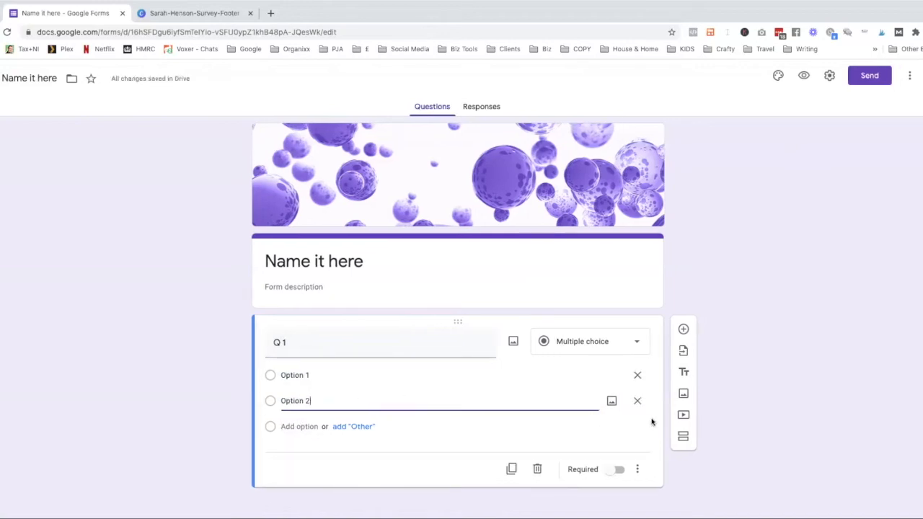
- Add a new question below Q 1 with a Paragraph answer type
click(683, 328)
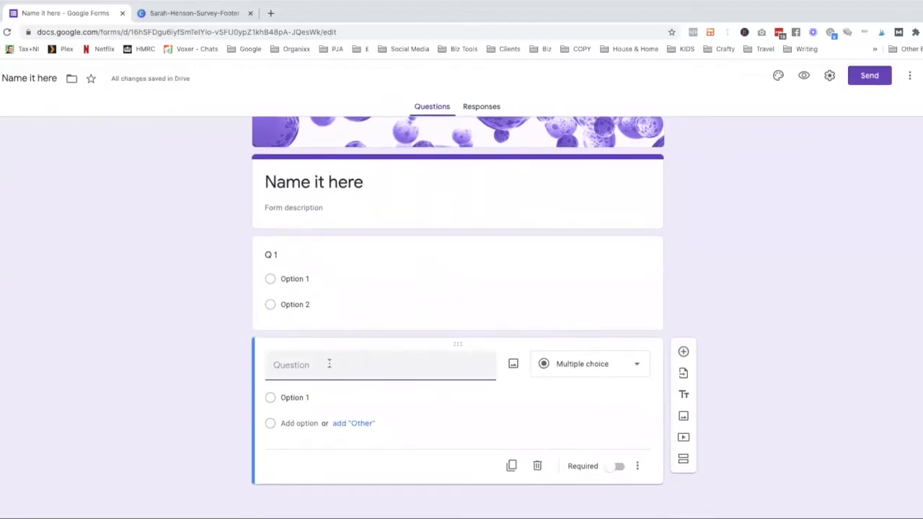
click(589, 363)
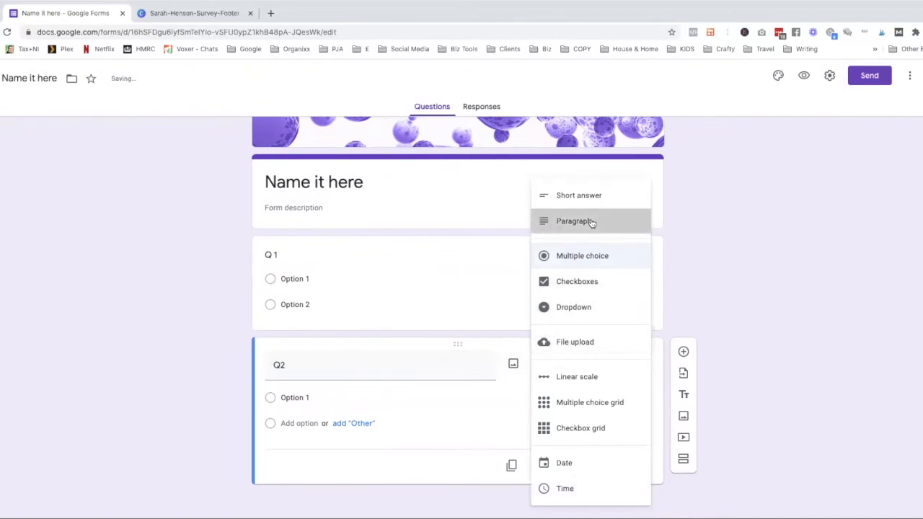
click(574, 221)
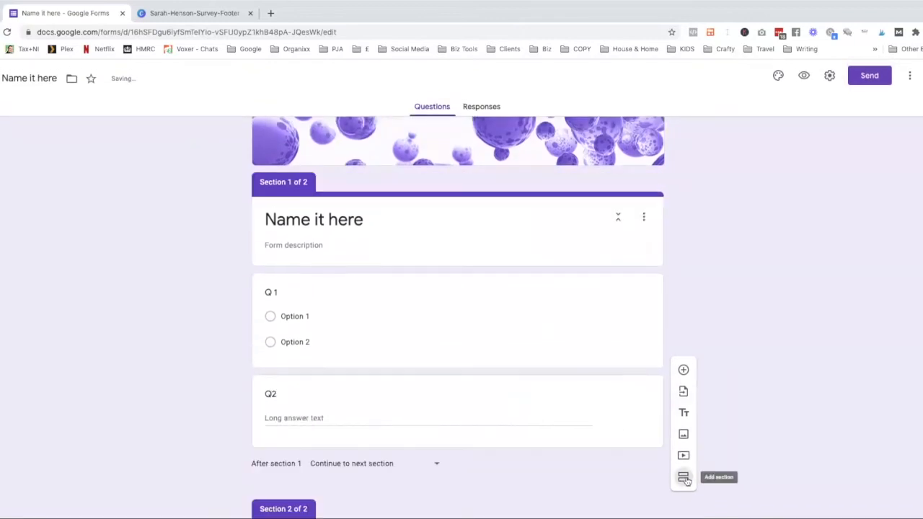
- Add a second section titled 'Title 2'
click(683, 475)
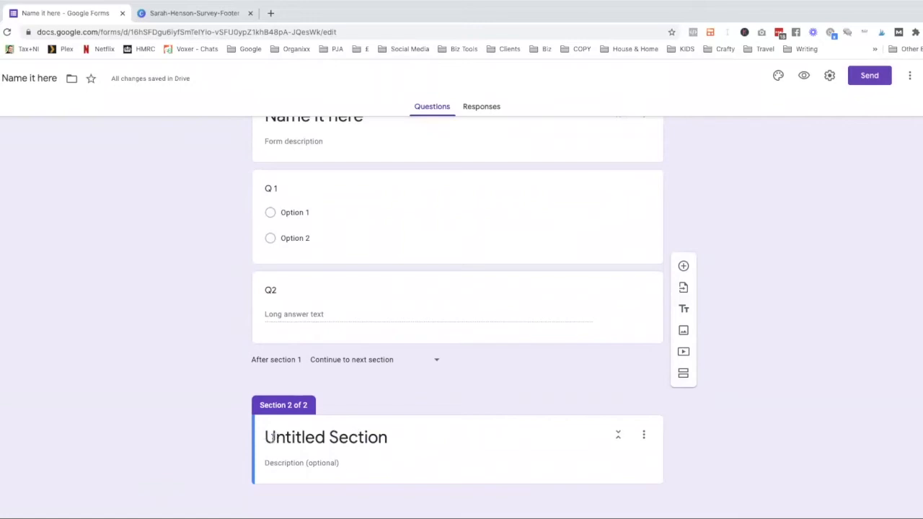
text(Title 2)
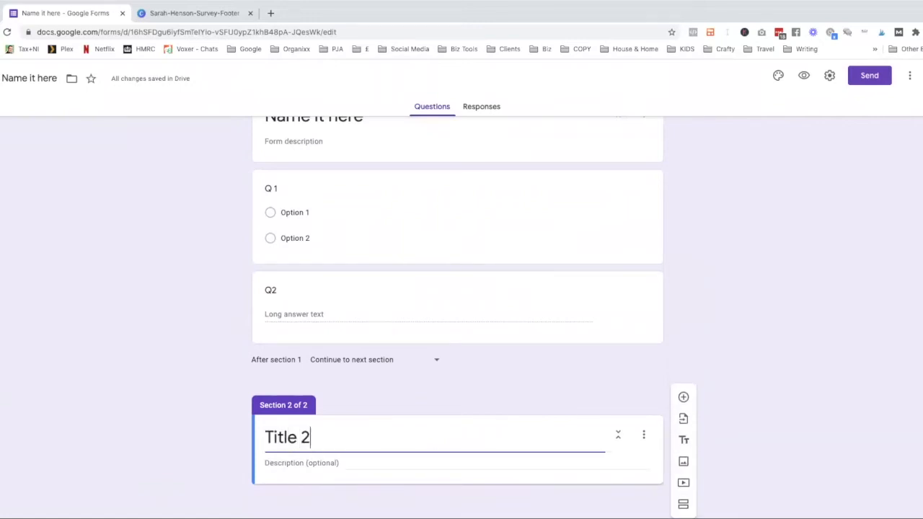
- Add Q3 as a 1-to-10 linear scale labelled 'Not good' to 'Great'
click(683, 398)
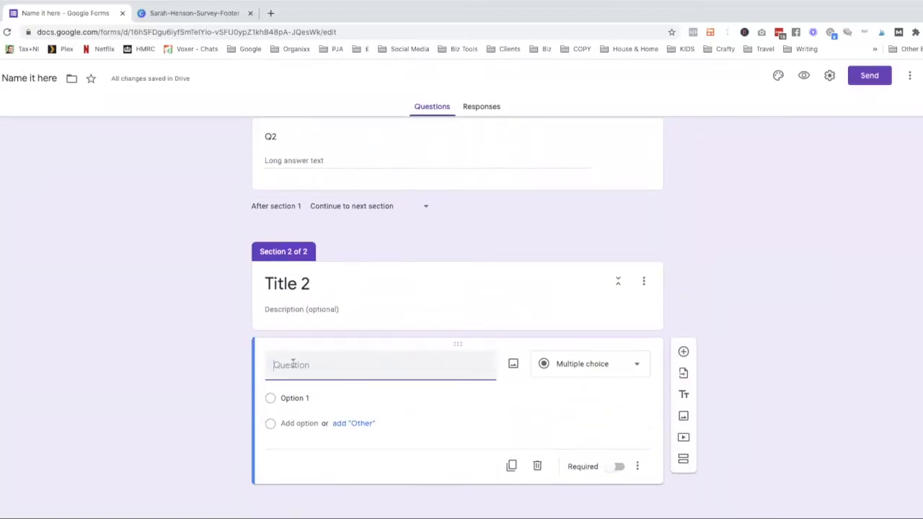
text(Q3)
text(Not)
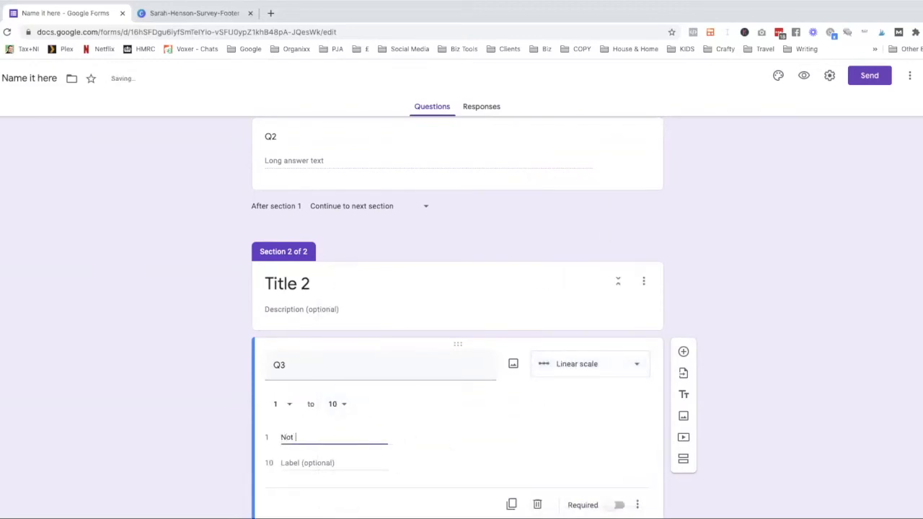
text(Great)
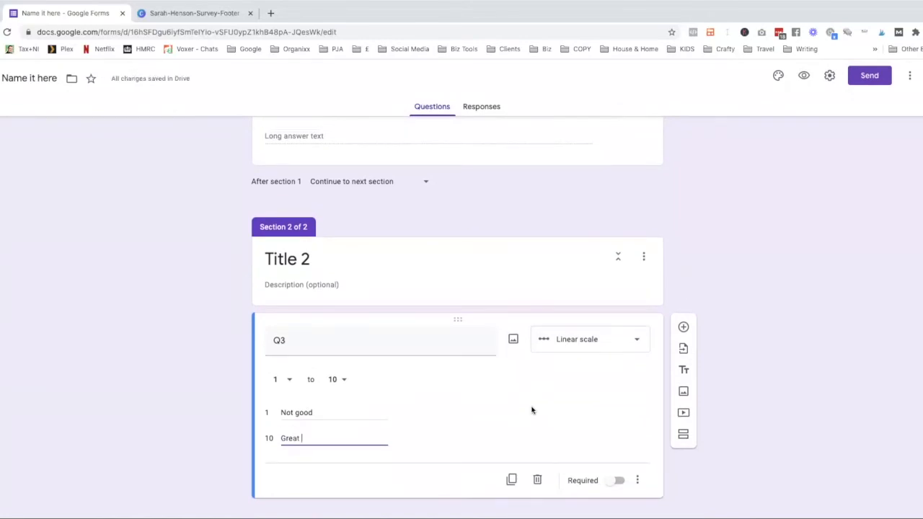
scroll(down, 3)
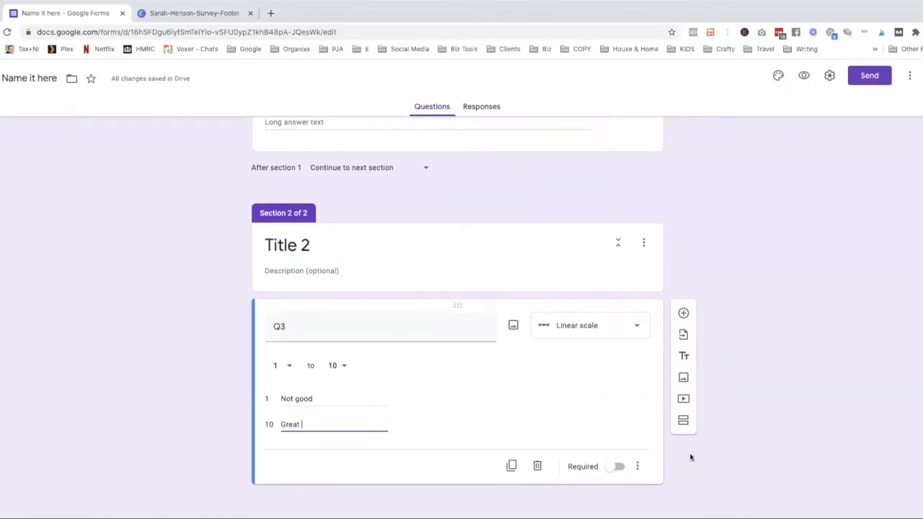
mouse_move(684, 378)
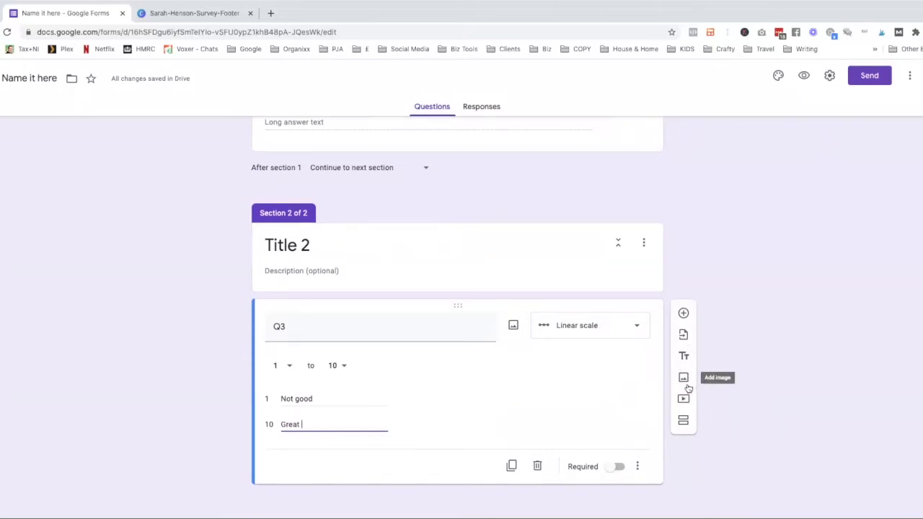
- Start inserting an image into the form, then switch to the Canva footer design
click(684, 378)
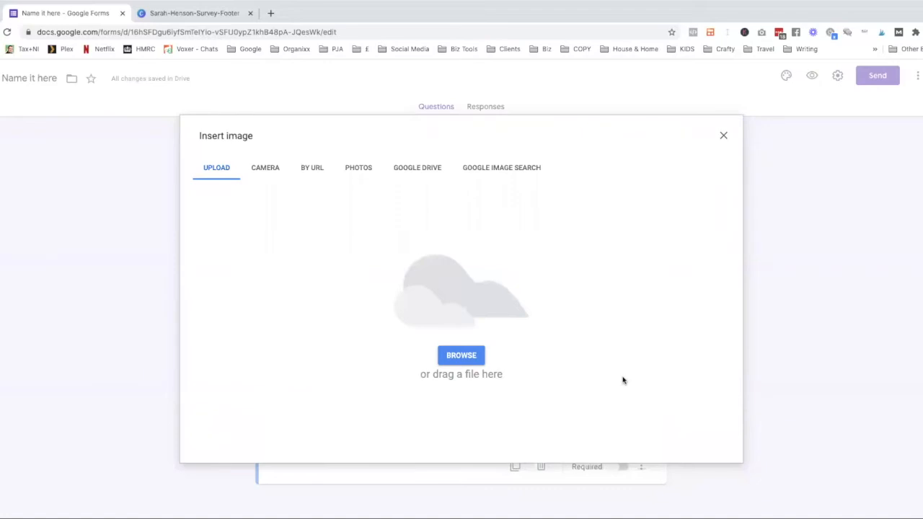
mouse_move(641, 378)
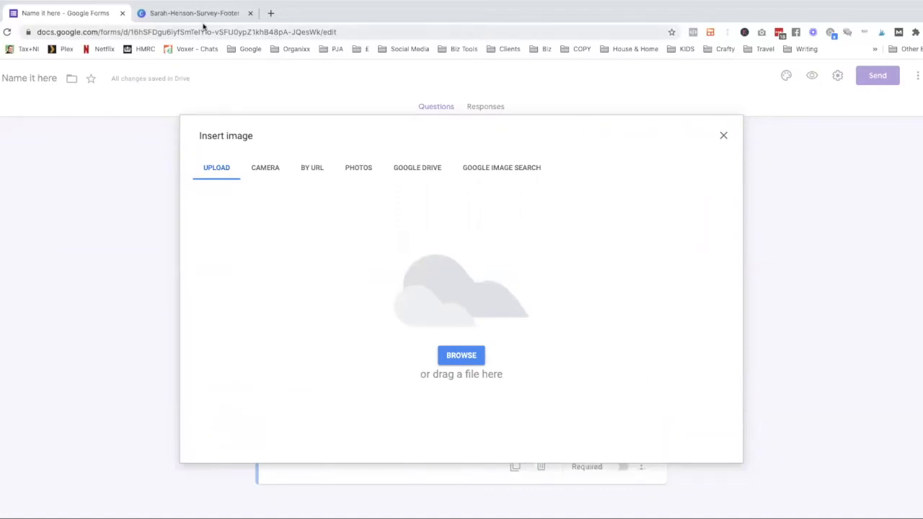
click(193, 13)
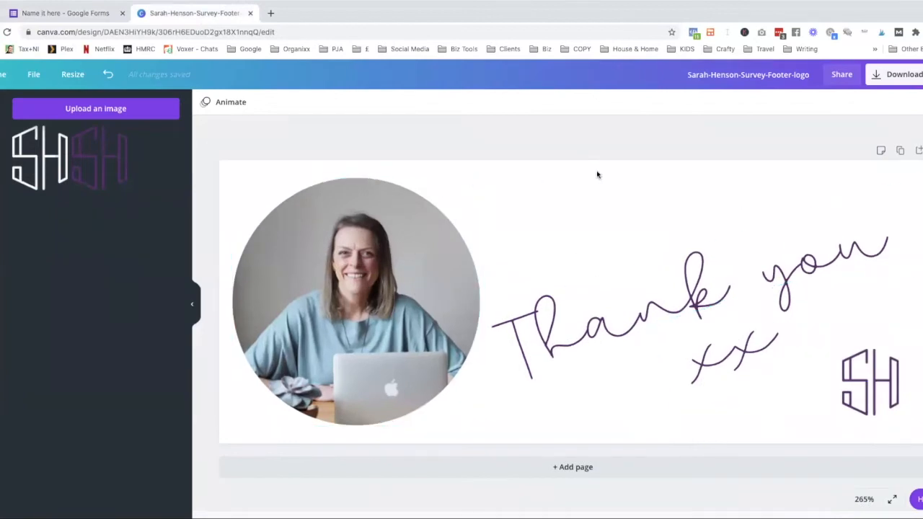
- Download the Canva 'Thank you' footer as a PNG and return to the form
click(903, 75)
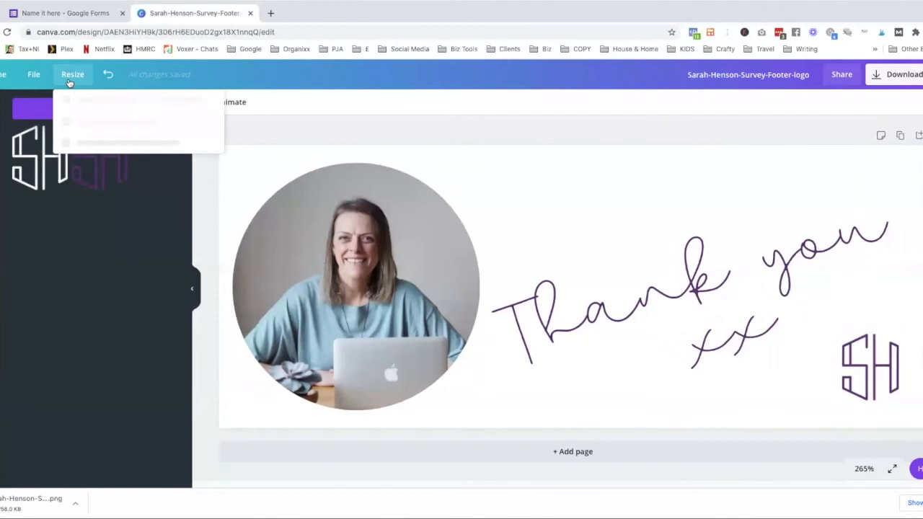
click(72, 75)
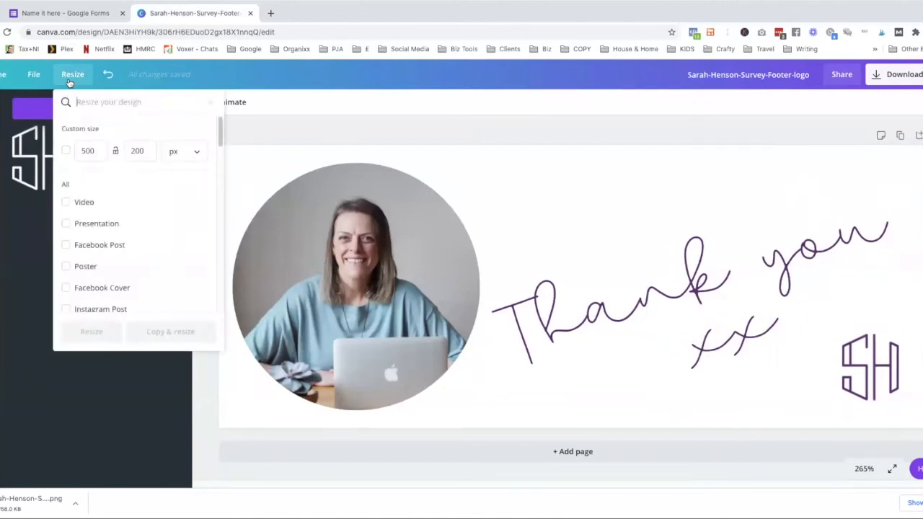
mouse_move(114, 86)
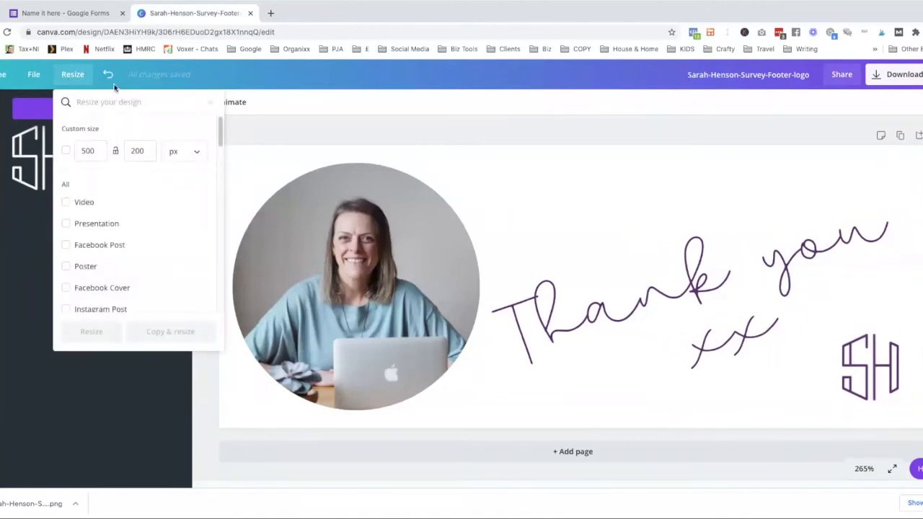
click(72, 75)
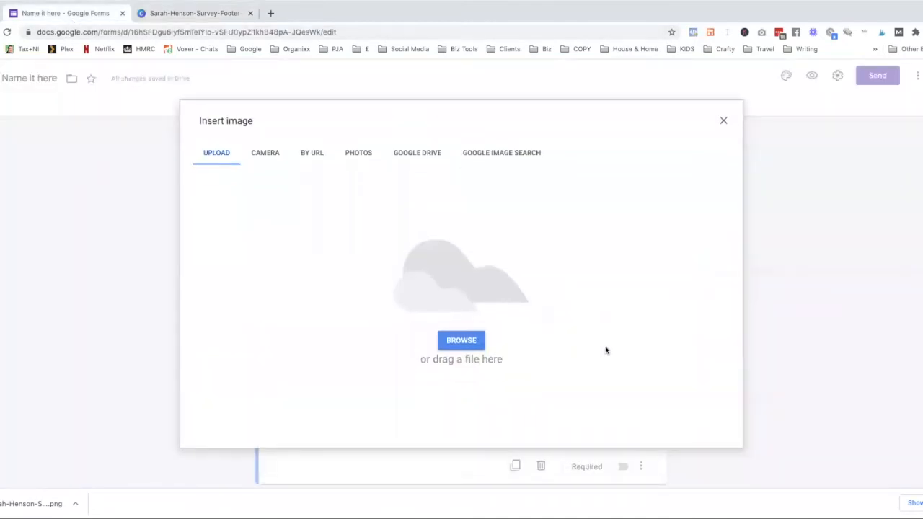
mouse_move(97, 494)
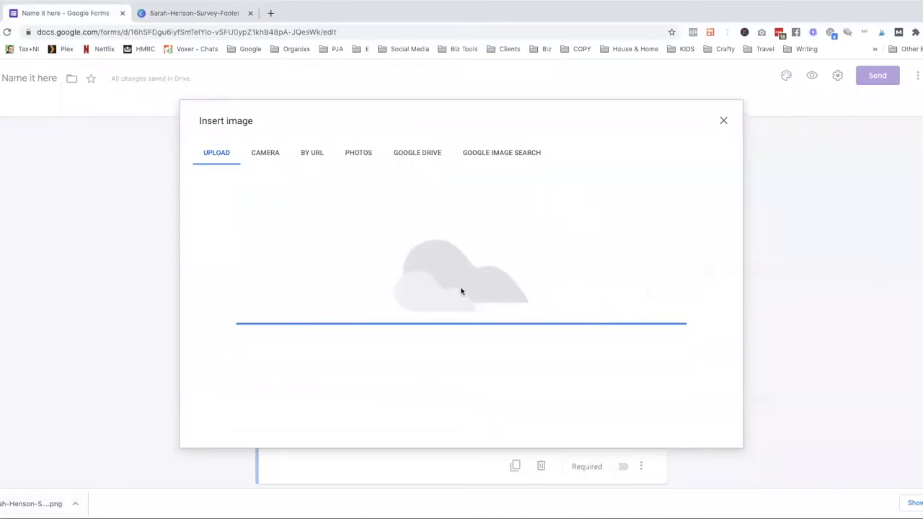
- Upload the 'Thank you' footer PNG below Q3 and centre-align it
click(724, 122)
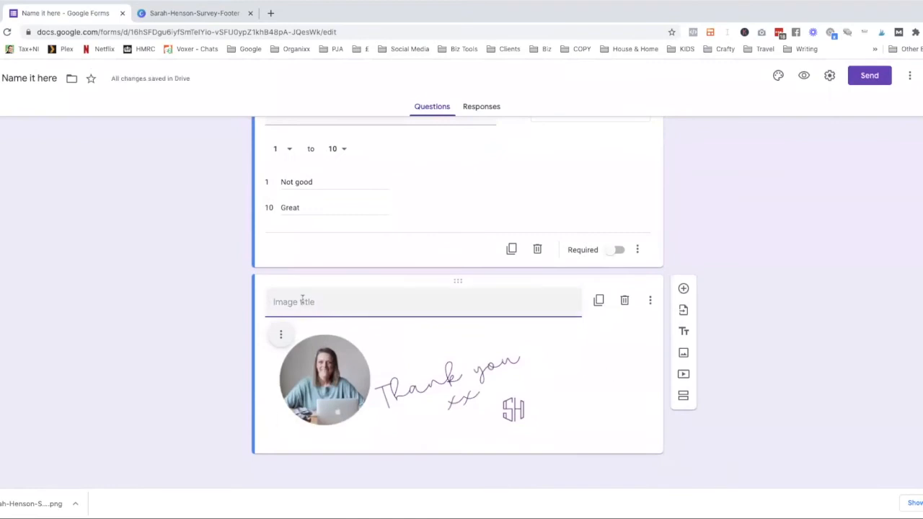
click(280, 335)
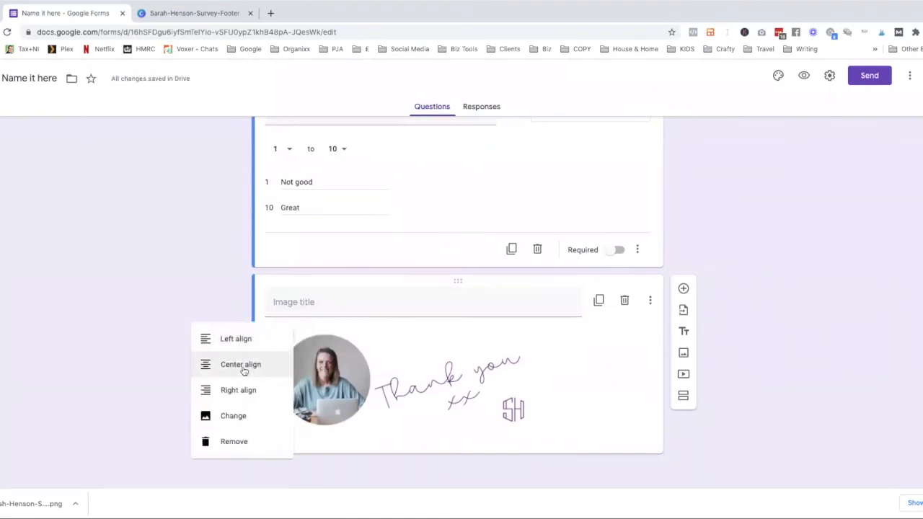
click(241, 363)
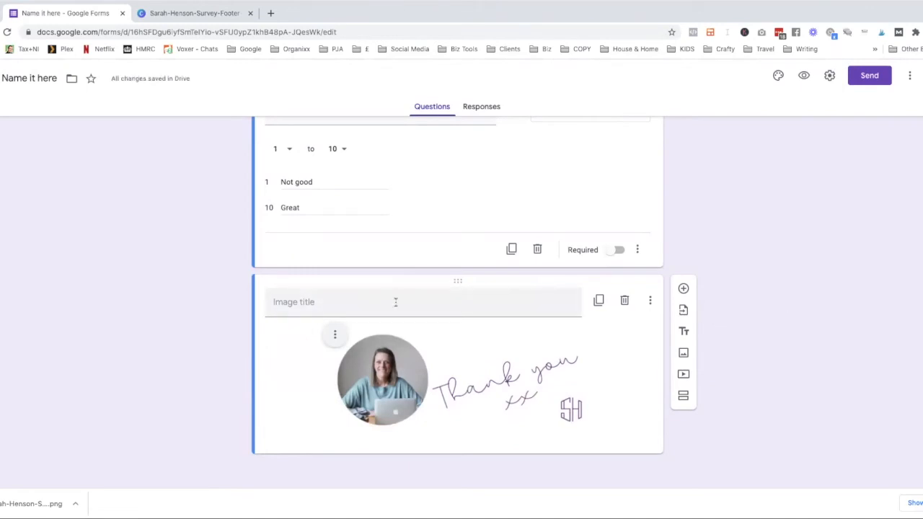
scroll(up, 3)
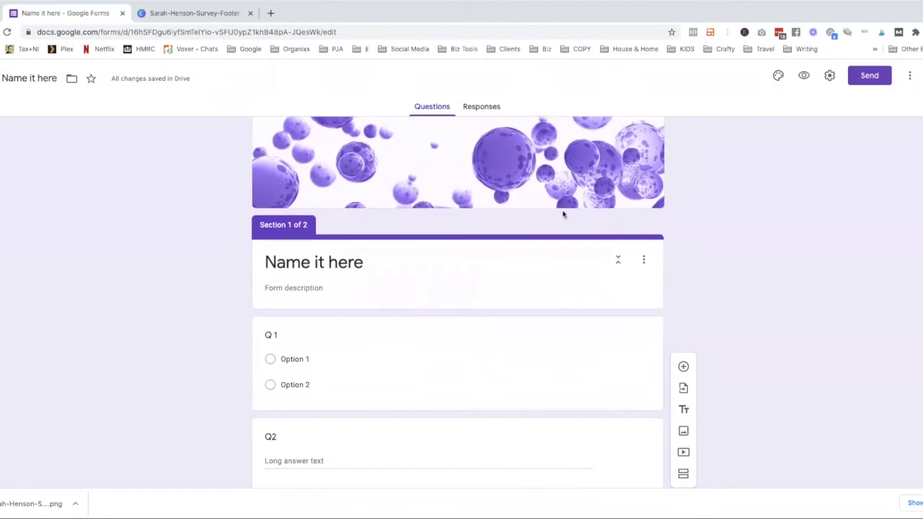
mouse_move(803, 74)
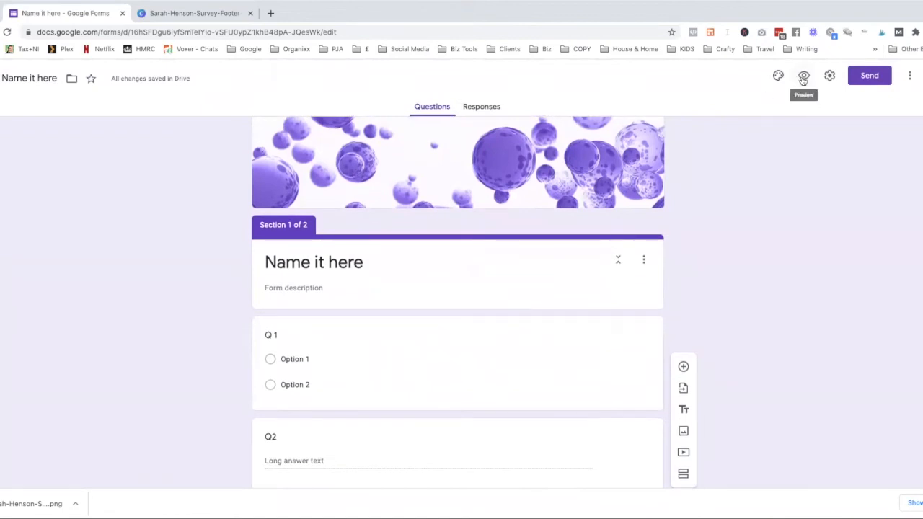
- Preview the form and move on to section 2 to check the rating question and footer
click(803, 75)
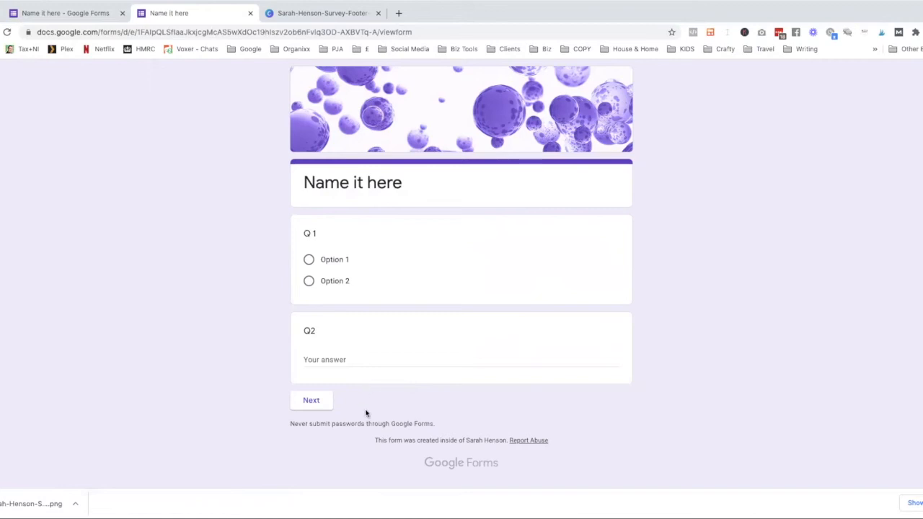
click(311, 401)
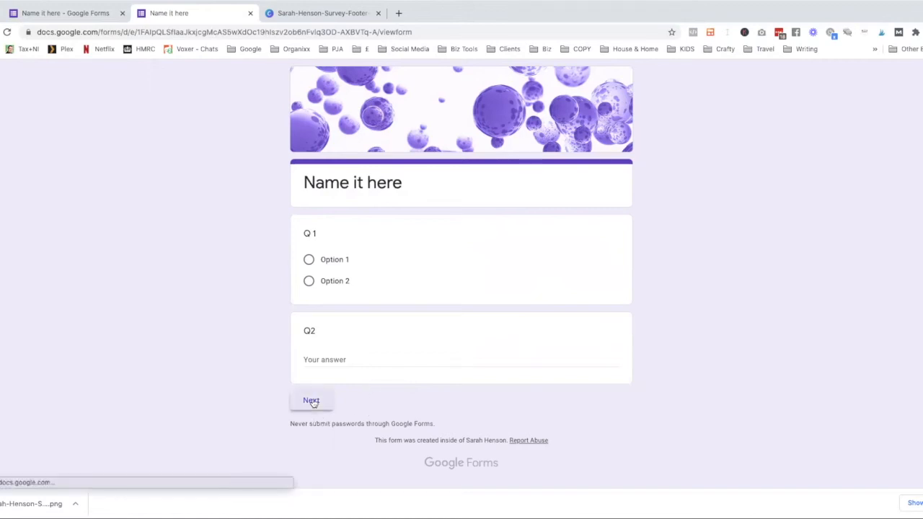
click(312, 401)
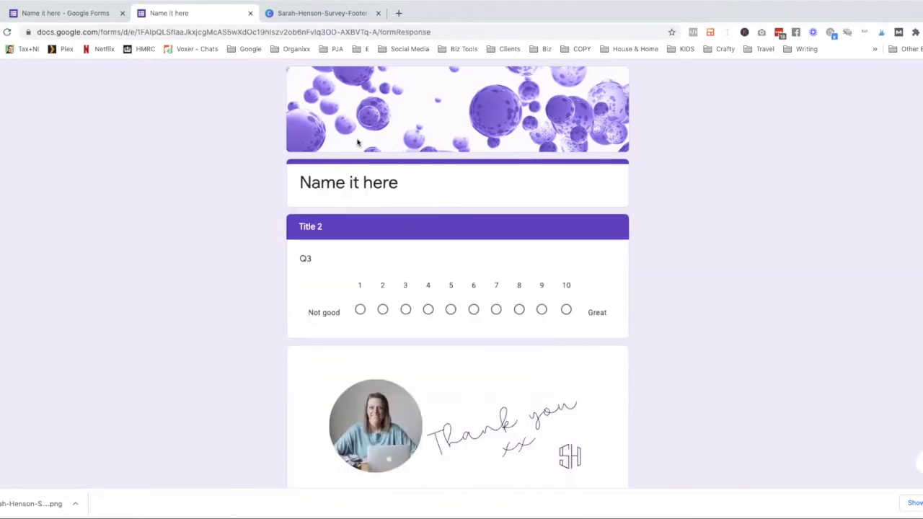
scroll(down, 3)
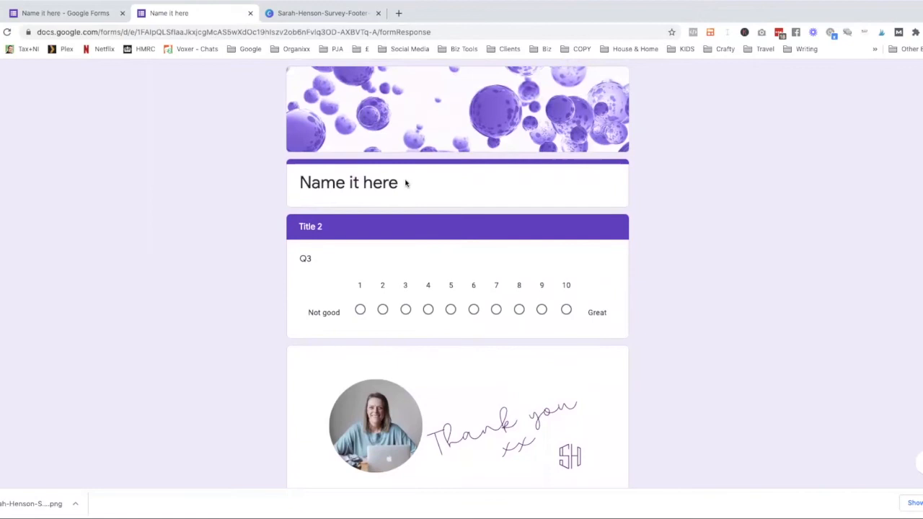
mouse_move(415, 216)
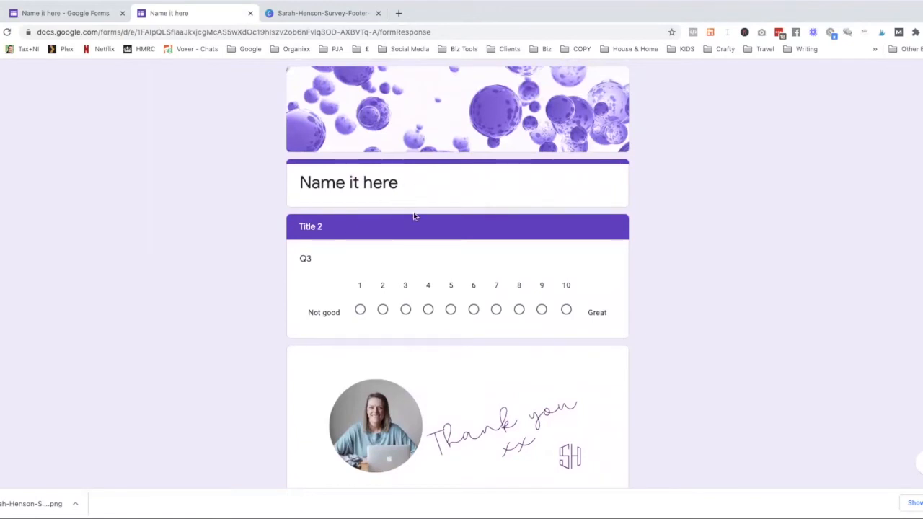
mouse_move(401, 213)
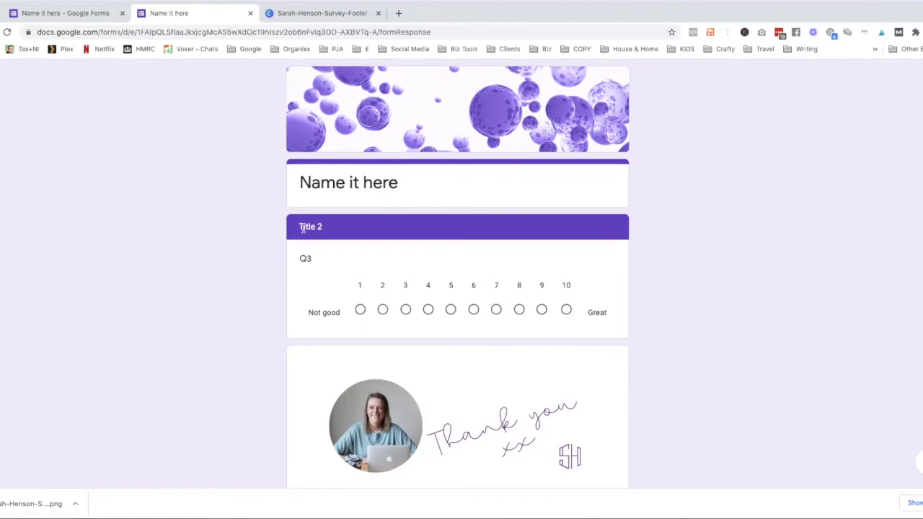
scroll(down, 3)
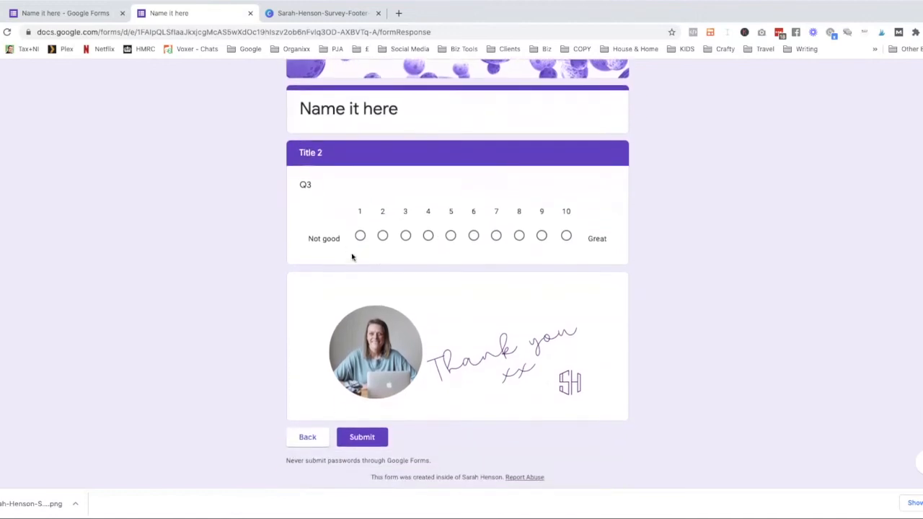
scroll(down, 3)
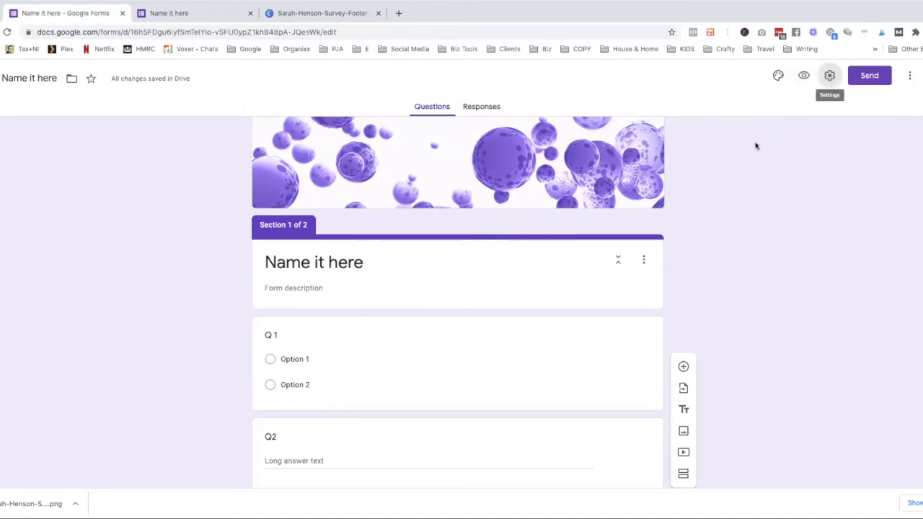
- In General settings, collect email addresses and always send response receipts
click(829, 75)
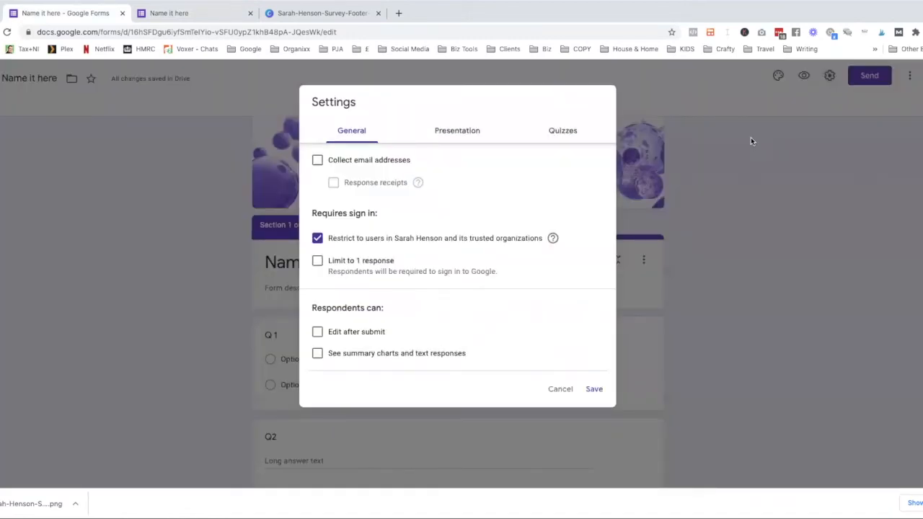
mouse_move(532, 205)
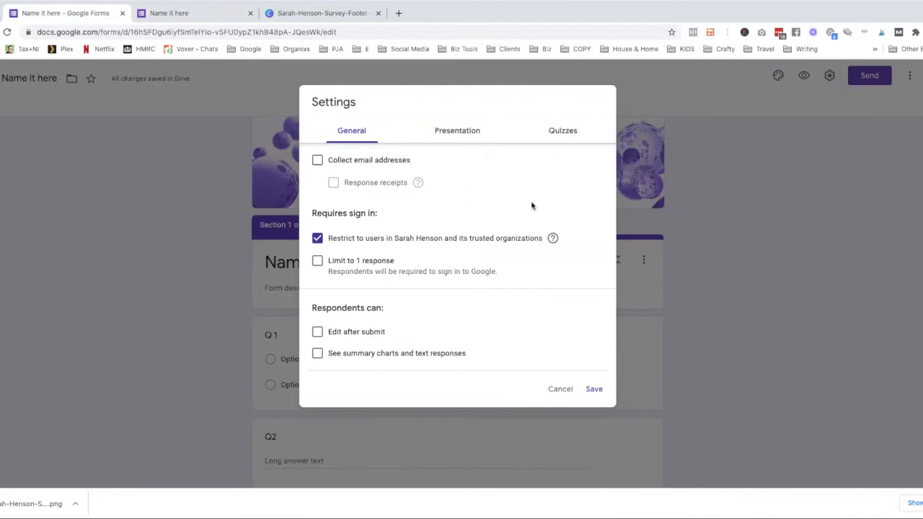
mouse_move(349, 167)
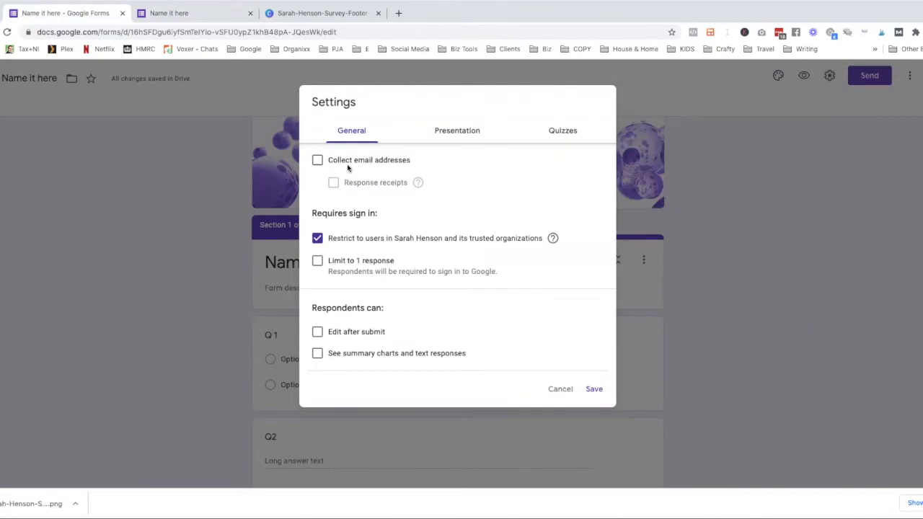
mouse_move(352, 167)
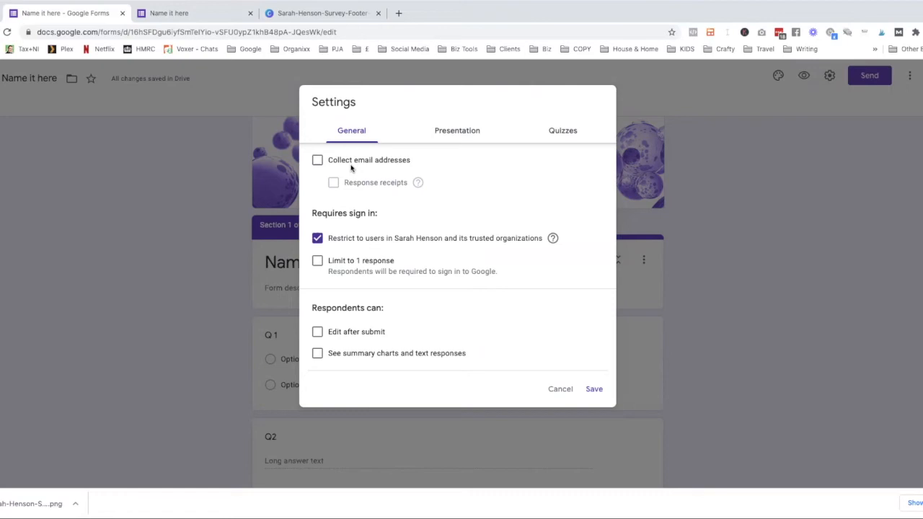
click(318, 158)
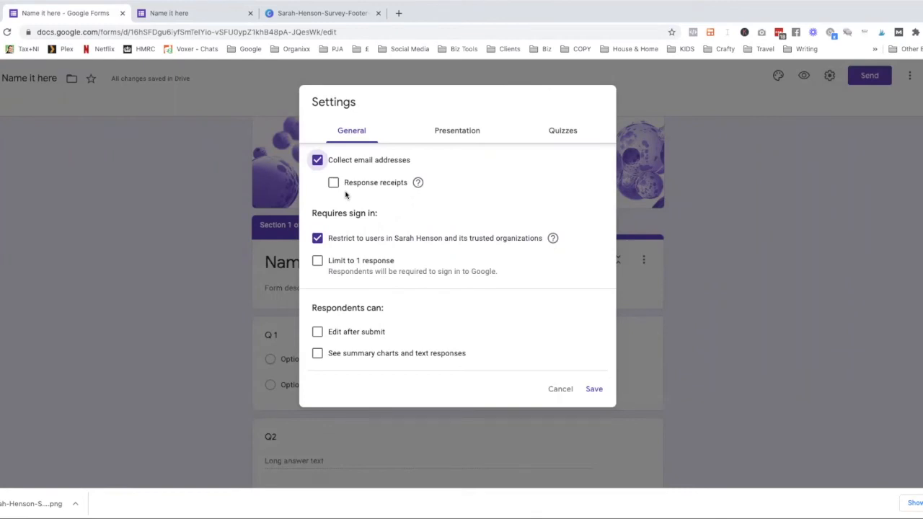
mouse_move(352, 194)
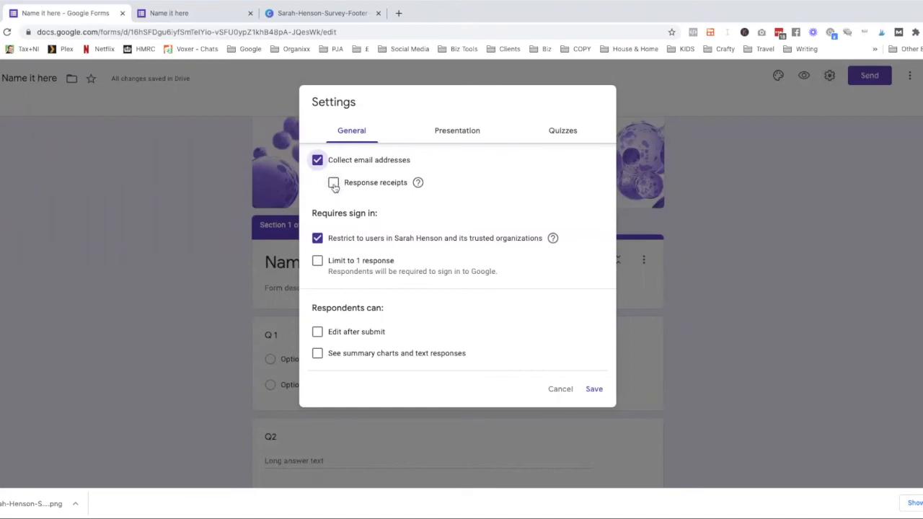
click(333, 182)
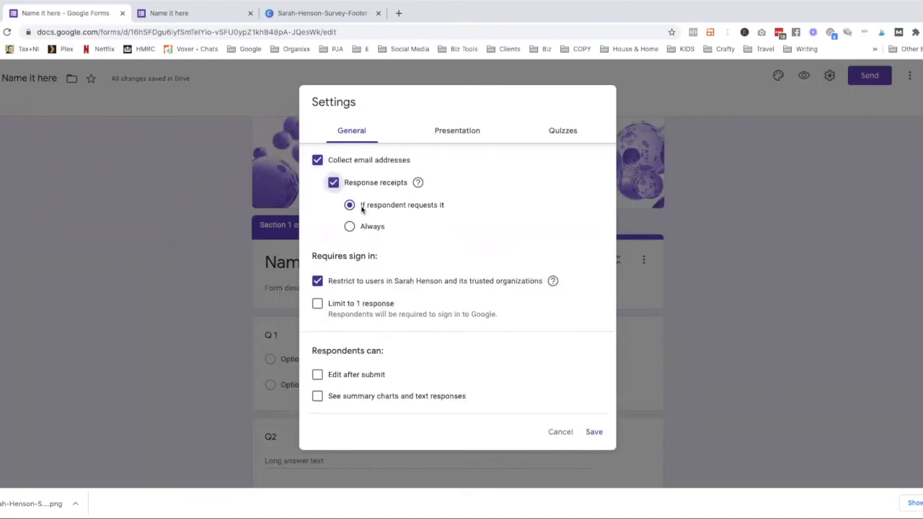
mouse_move(464, 213)
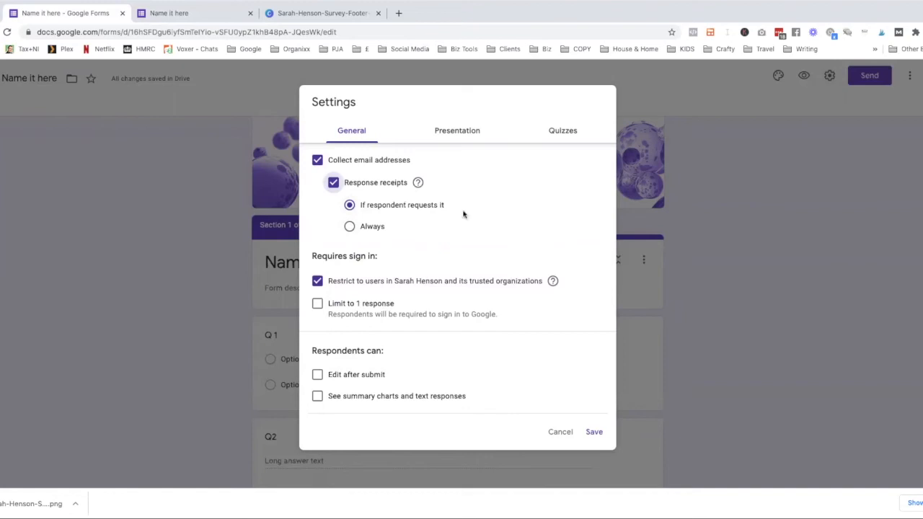
click(349, 226)
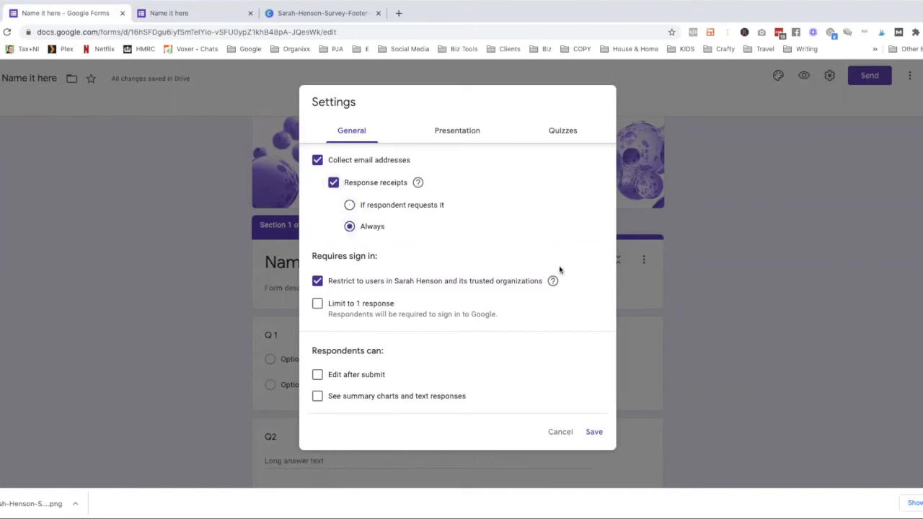
- Stop restricting respondents to the organisation and allow editing after submit
click(317, 280)
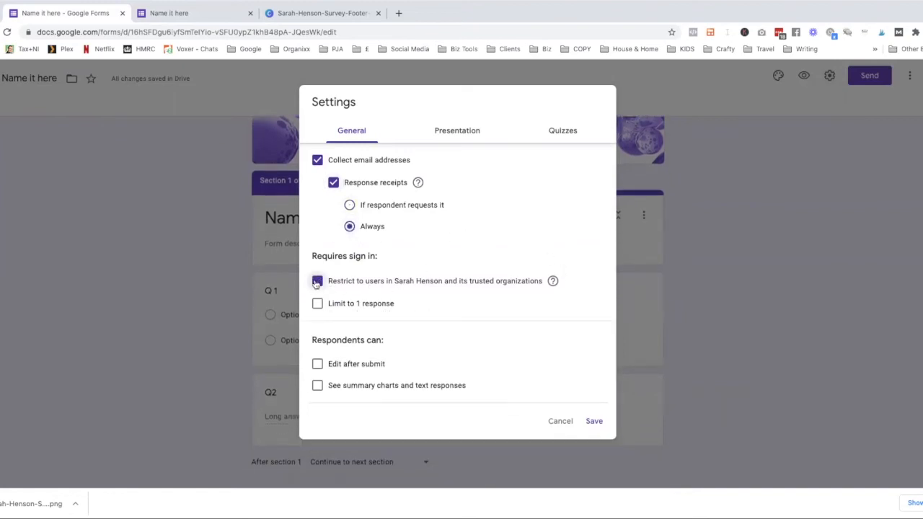
click(317, 280)
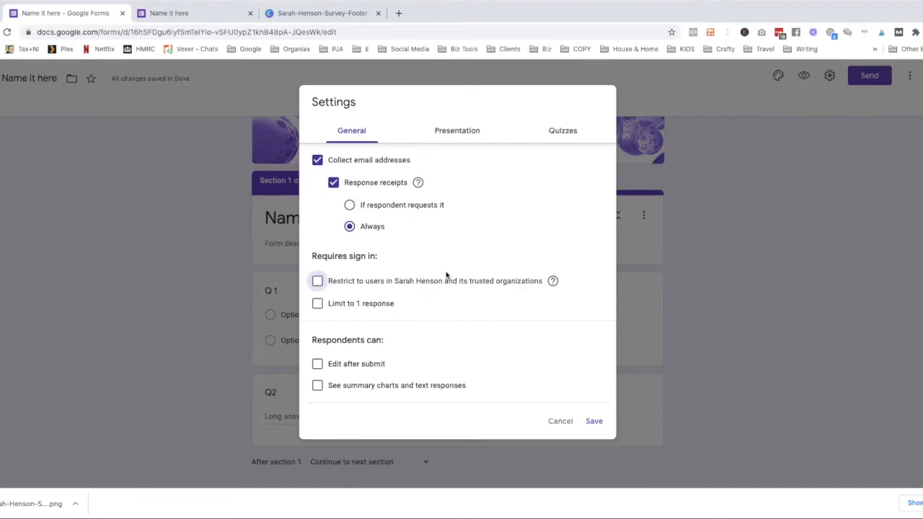
mouse_move(434, 309)
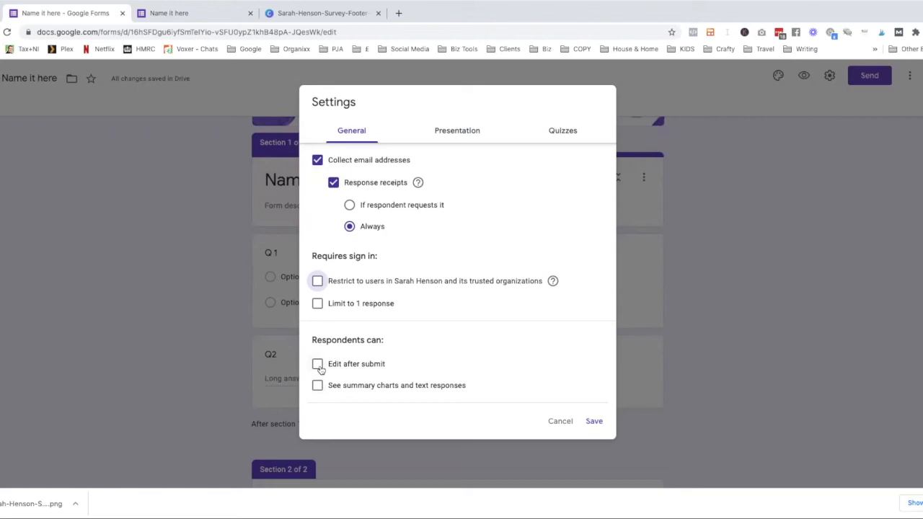
click(317, 280)
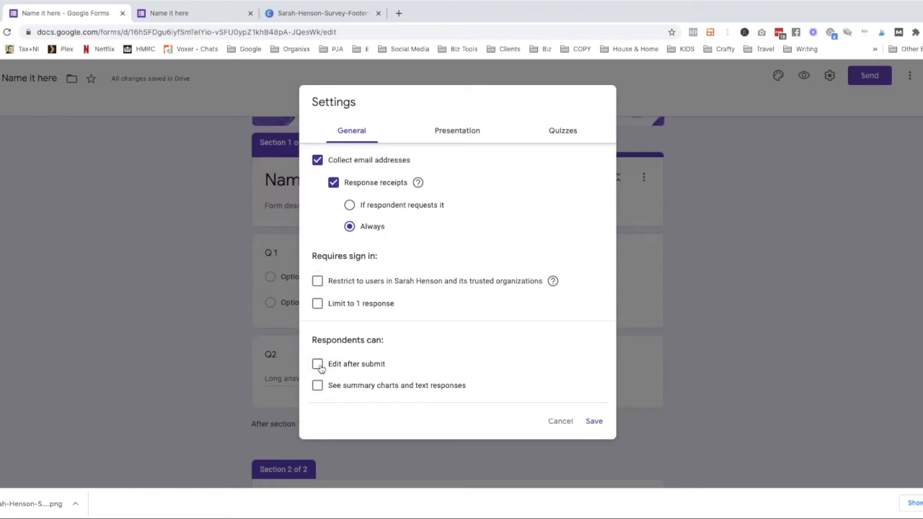
click(317, 364)
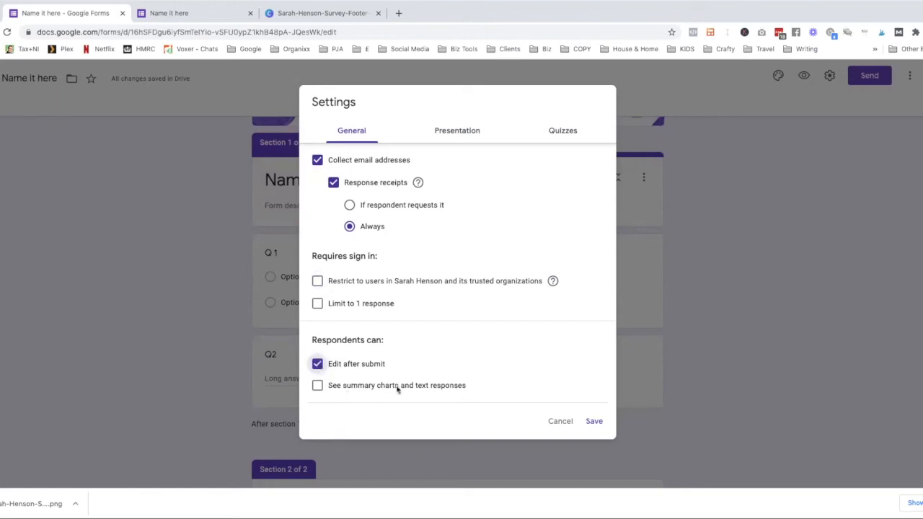
mouse_move(451, 393)
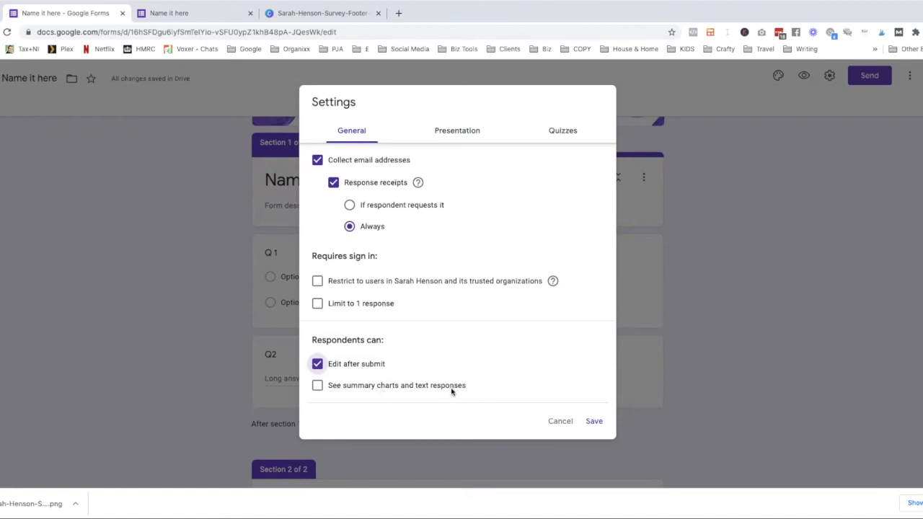
mouse_move(430, 398)
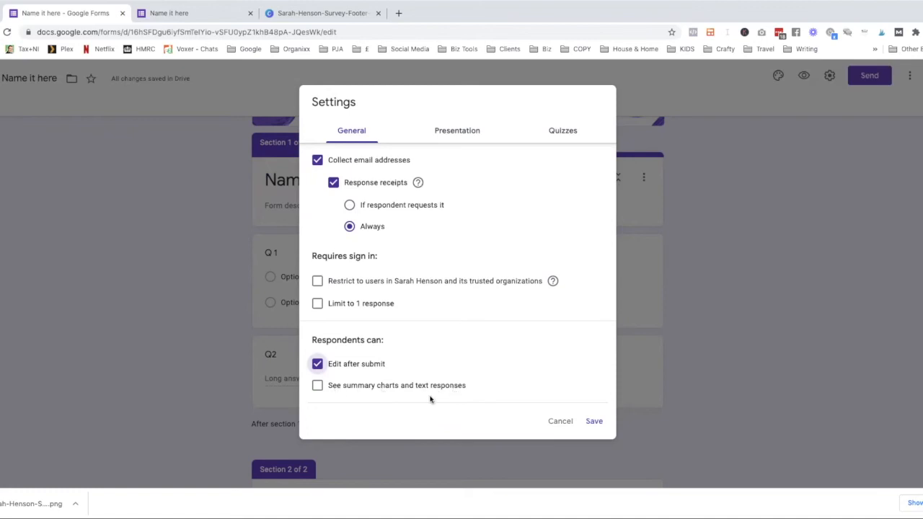
mouse_move(429, 395)
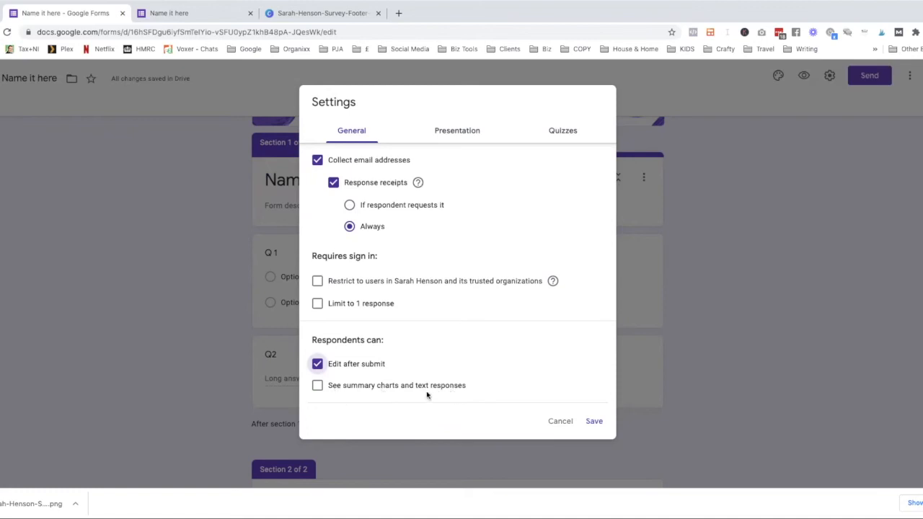
mouse_move(468, 388)
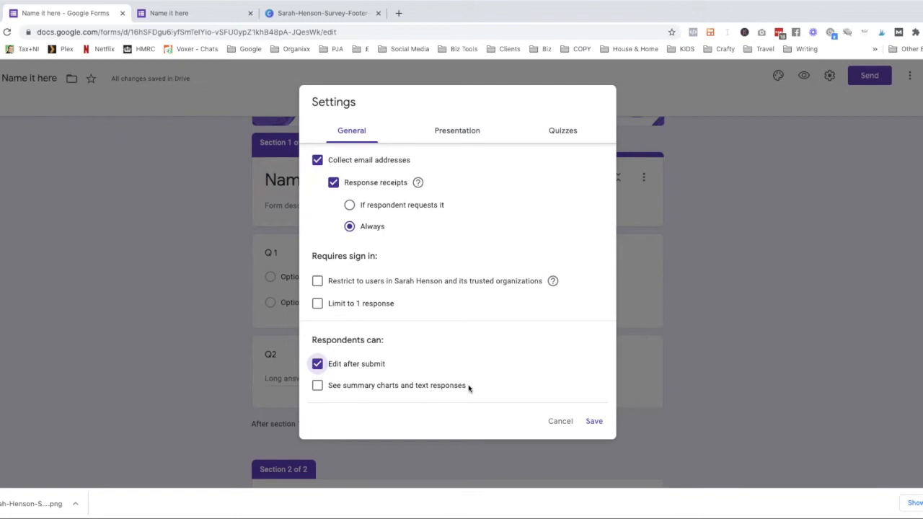
mouse_move(365, 395)
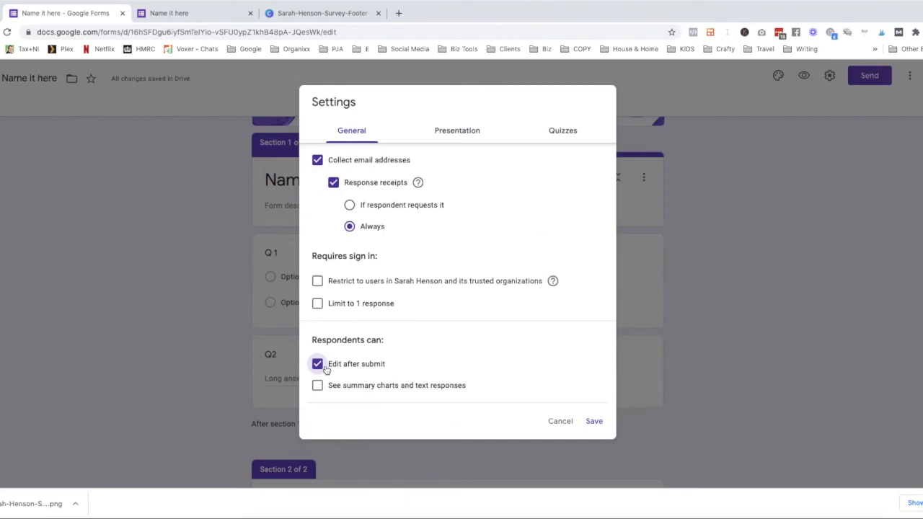
click(317, 363)
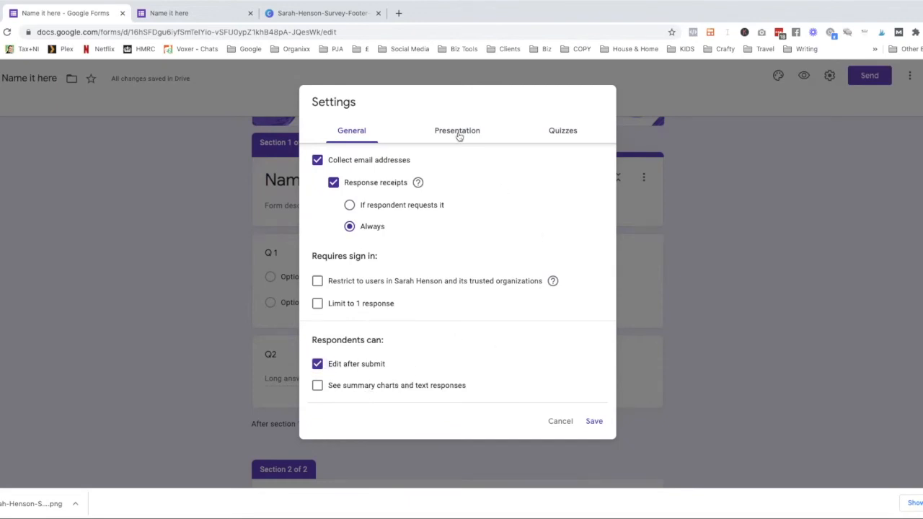
- In Presentation settings, turn off the submit-another-response link and set the confirmation message to 'Thank you for your response'
click(457, 130)
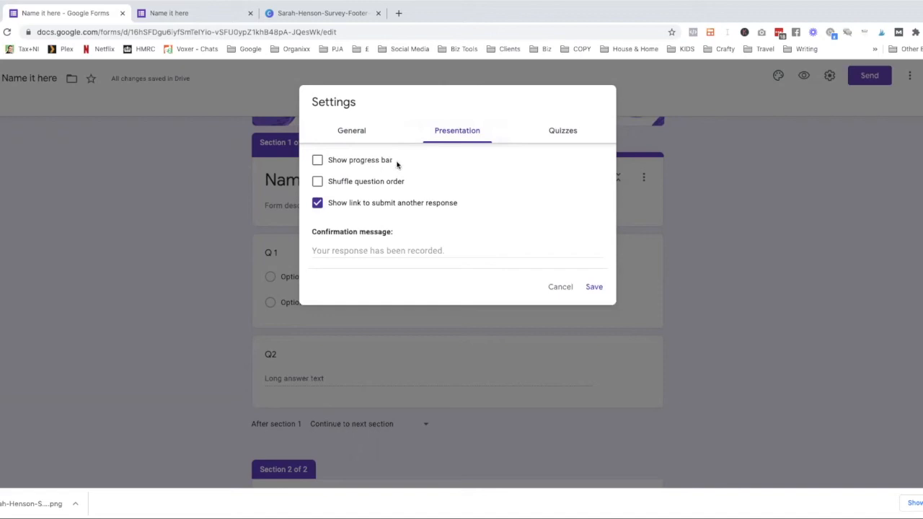
mouse_move(421, 176)
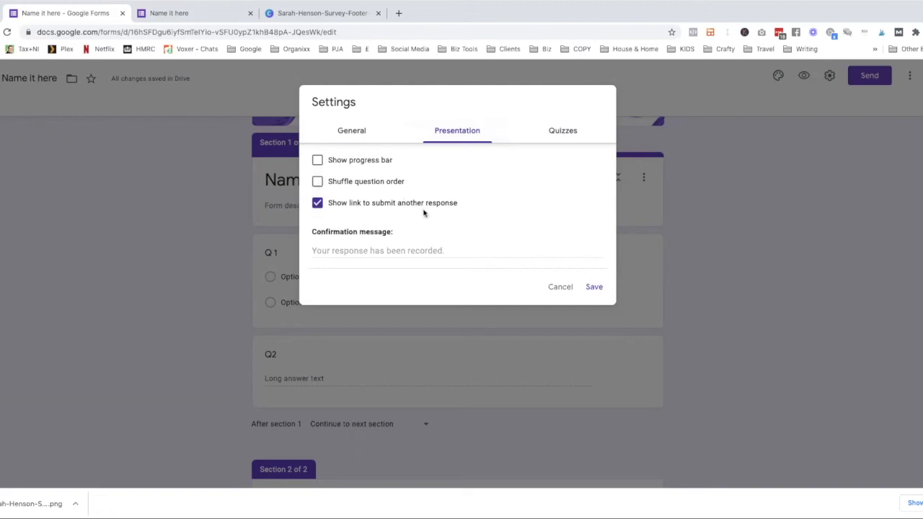
click(317, 202)
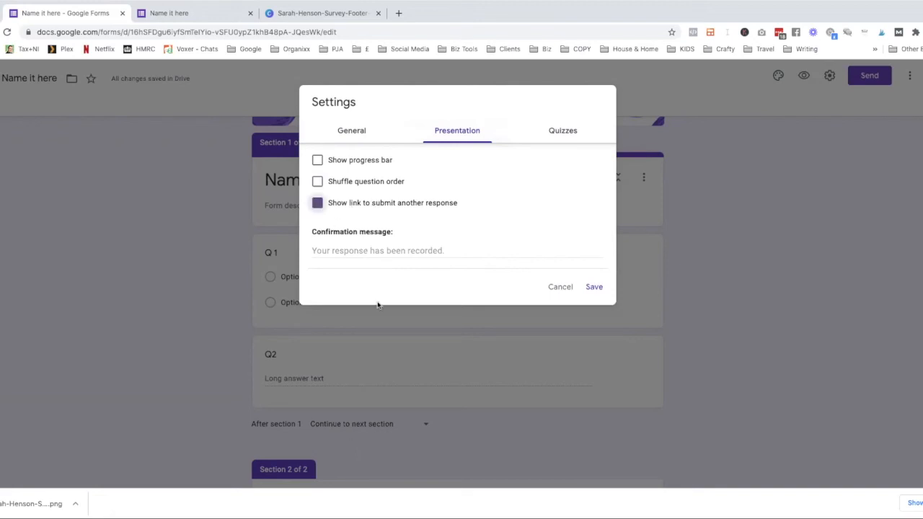
click(317, 202)
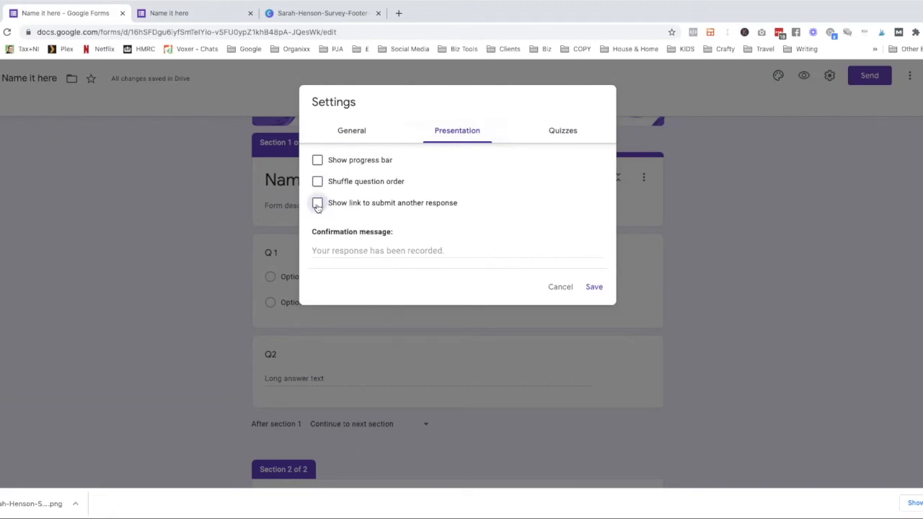
mouse_move(553, 151)
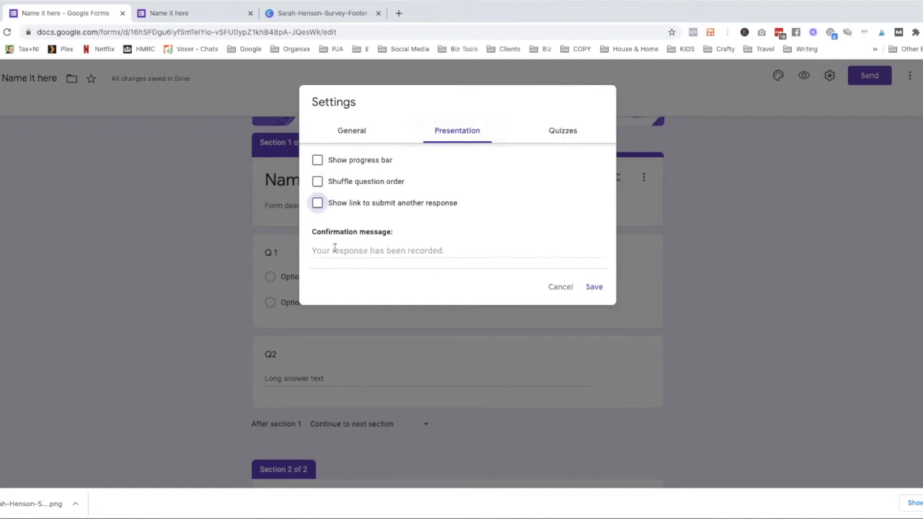
click(378, 251)
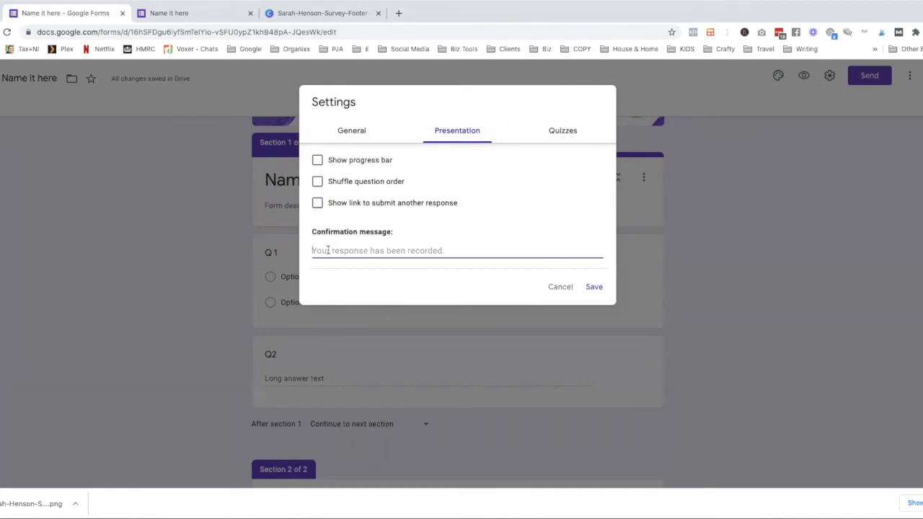
text(Thank you for)
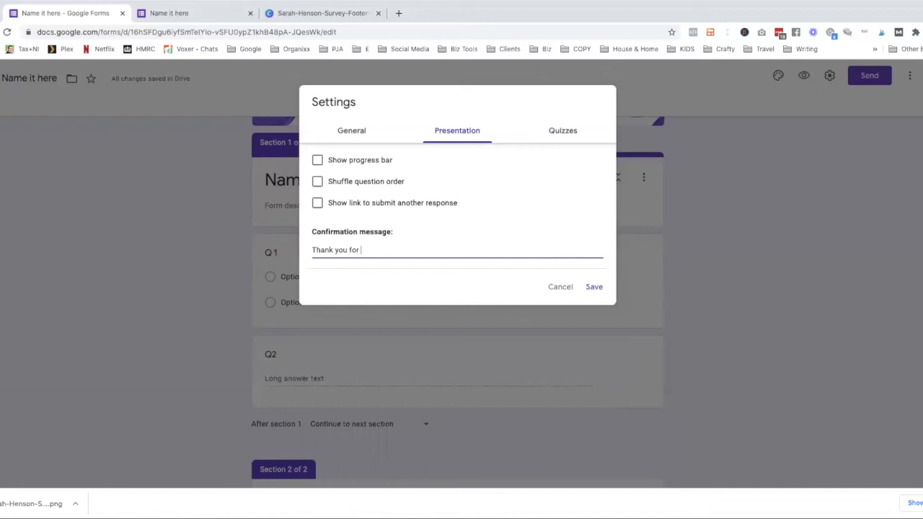
text(your response)
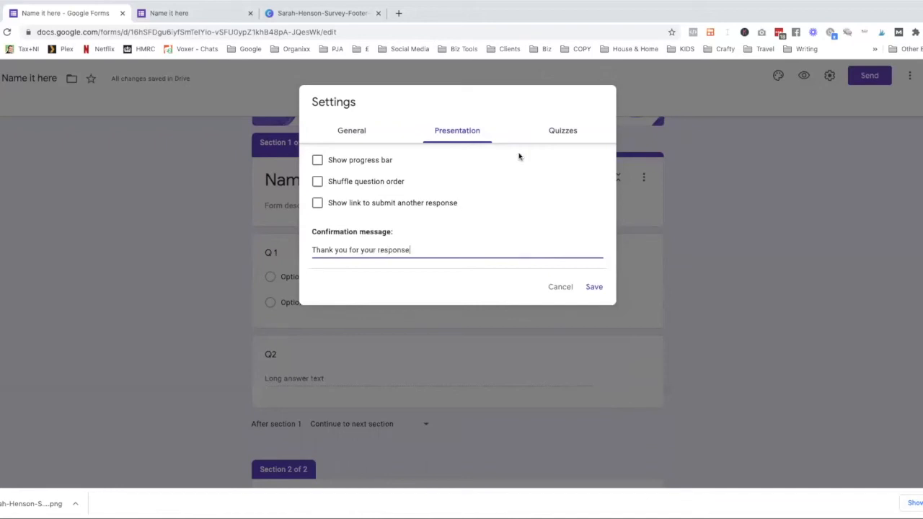
- Make the form a quiz, save, and begin setting the answer key for Q 1
click(563, 130)
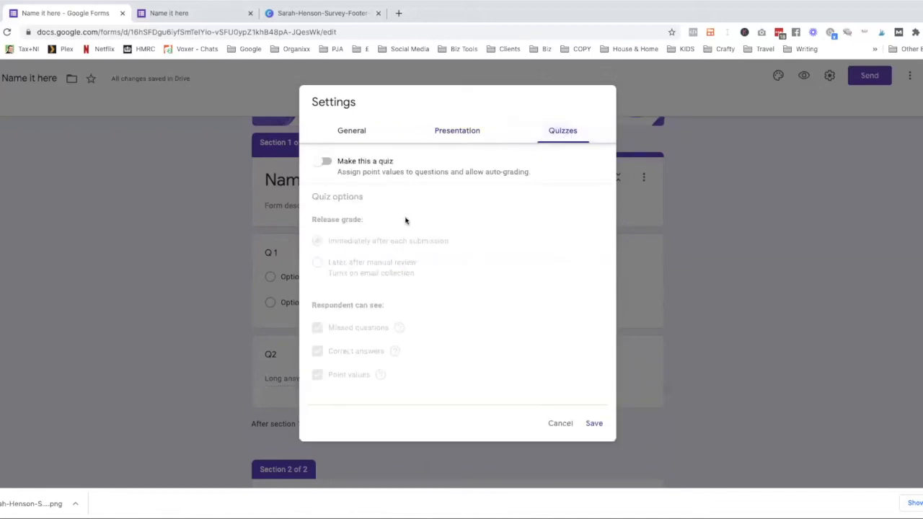
click(323, 161)
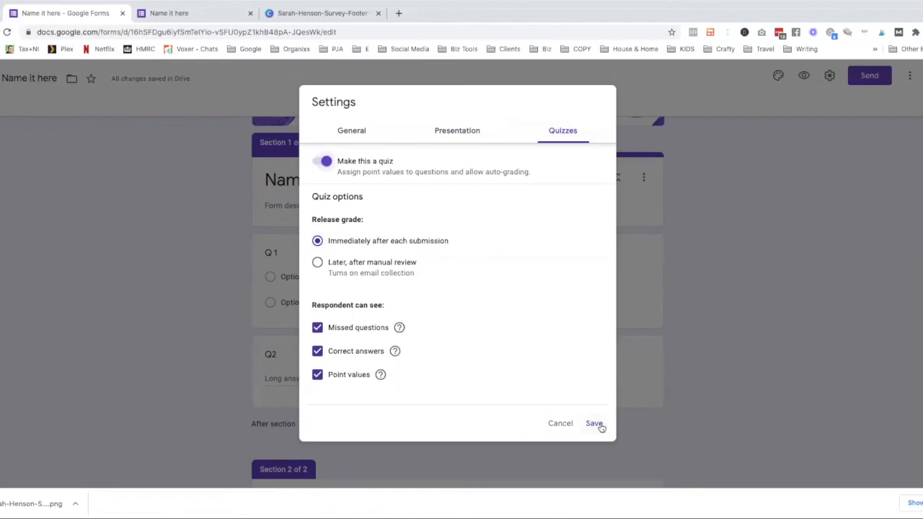
click(594, 423)
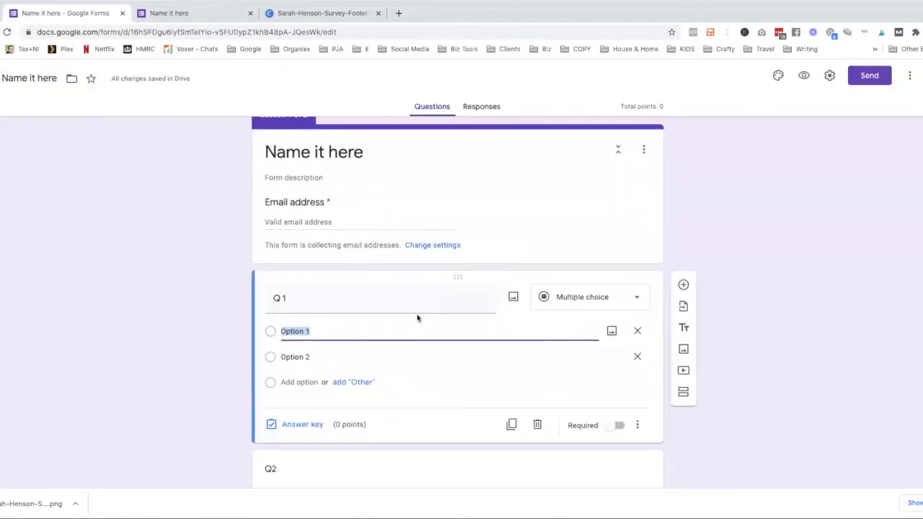
scroll(down, 3)
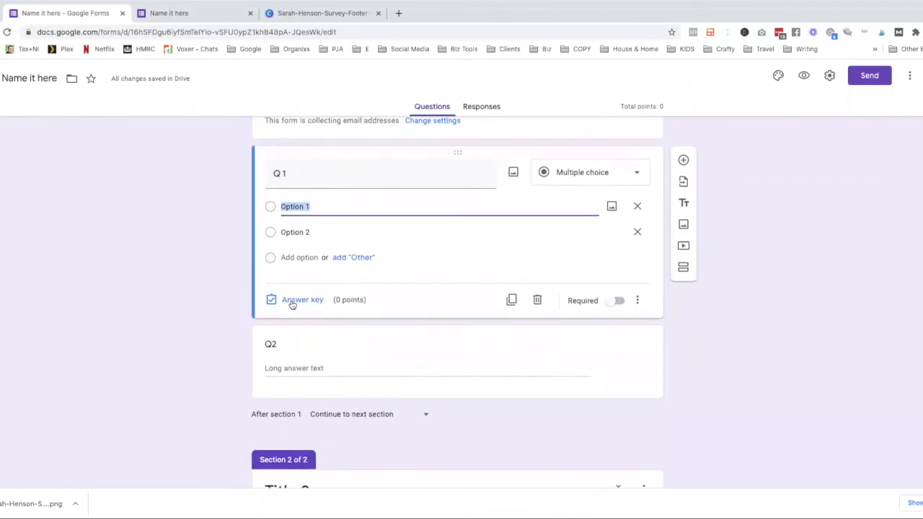
click(303, 299)
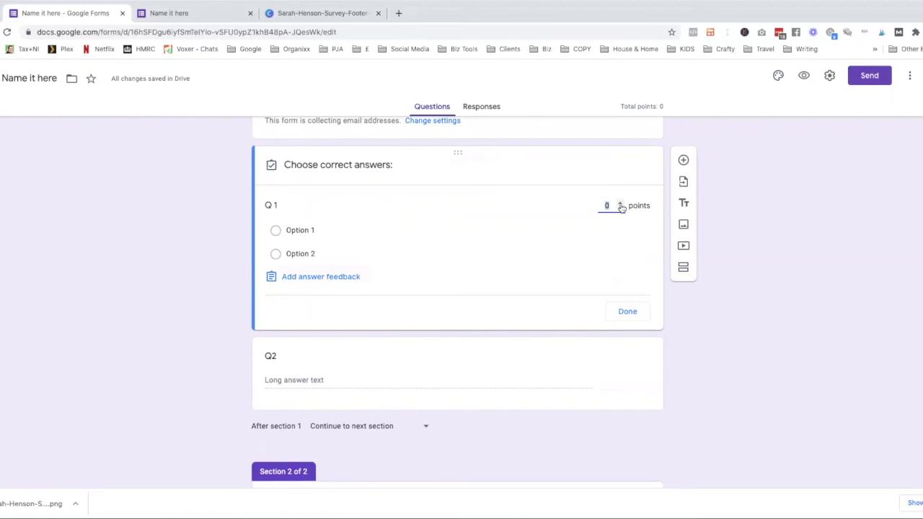
mouse_move(338, 279)
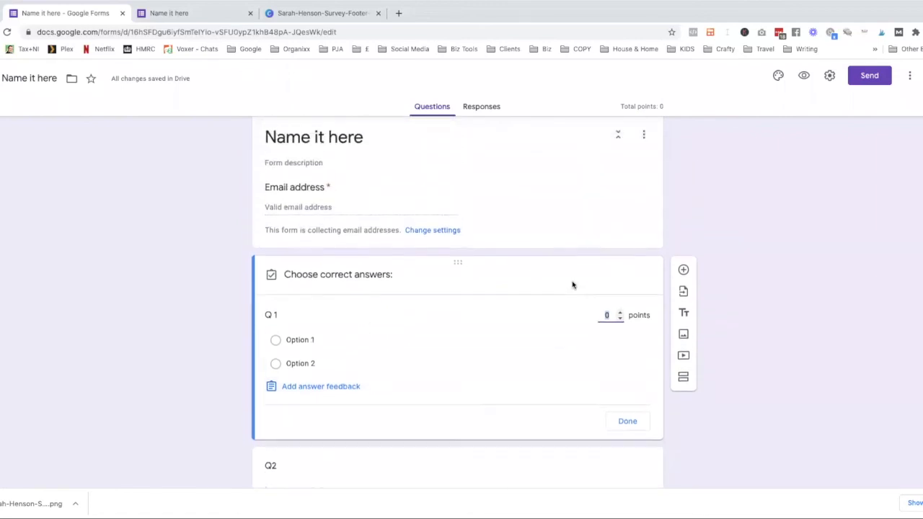
scroll(down, 3)
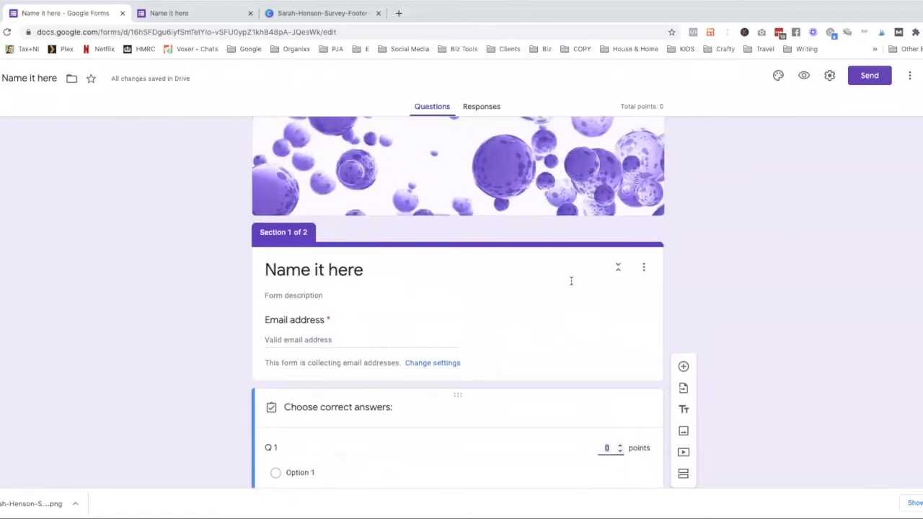
- Turn quiz mode off again in the Quizzes settings and save
click(829, 75)
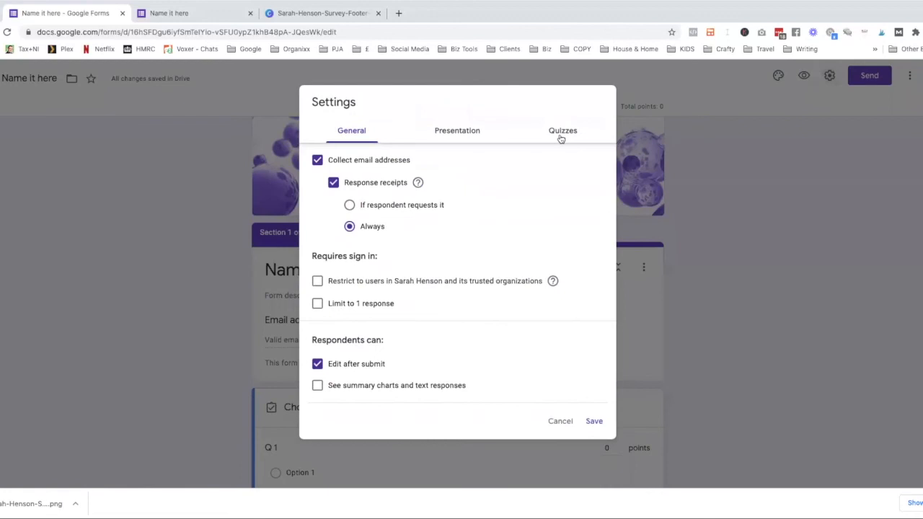
click(562, 129)
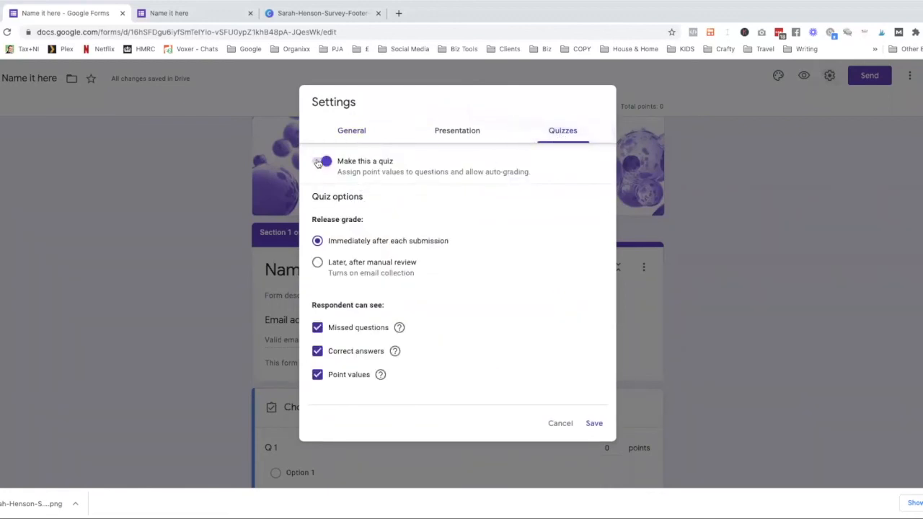
click(323, 161)
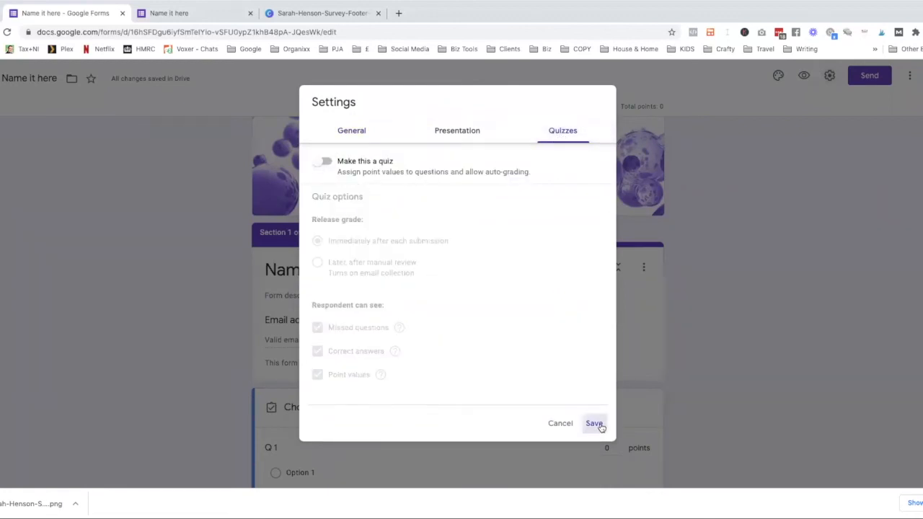
click(594, 424)
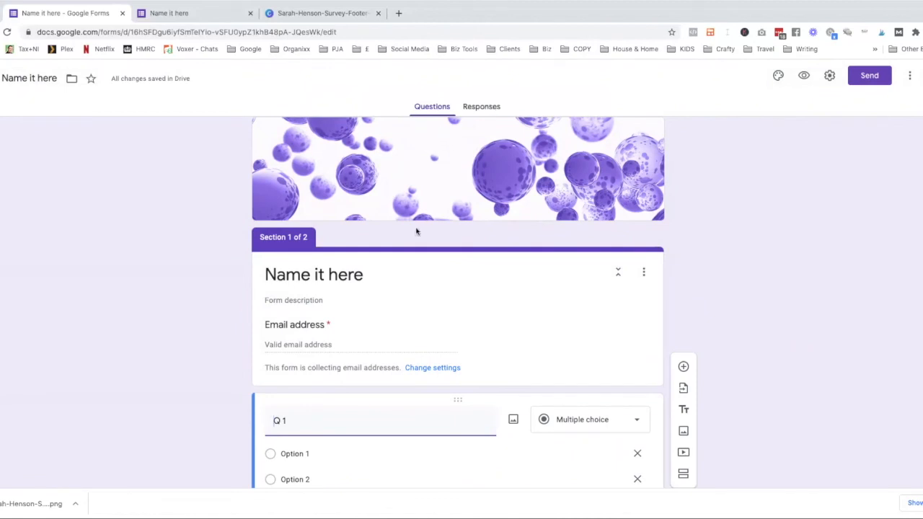
- From Responses, link responses to a new spreadsheet named 'Test Questionnaire'
click(481, 106)
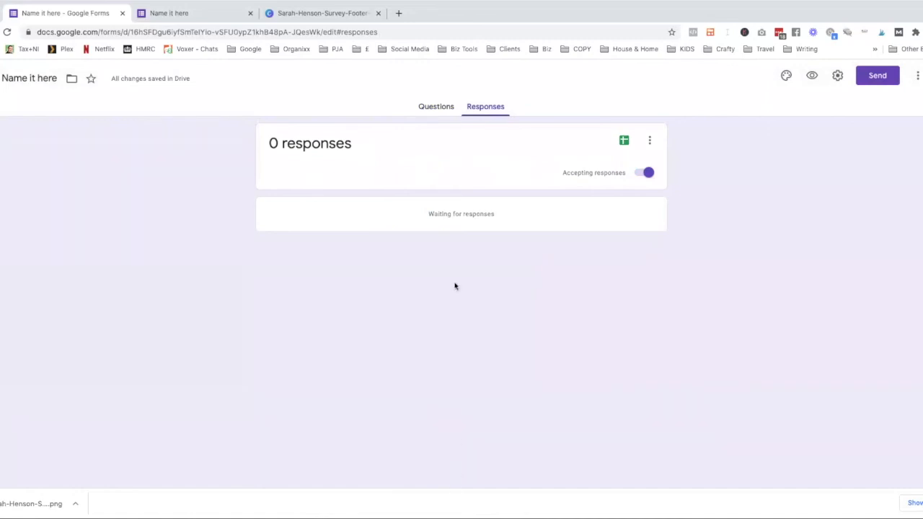
mouse_move(537, 245)
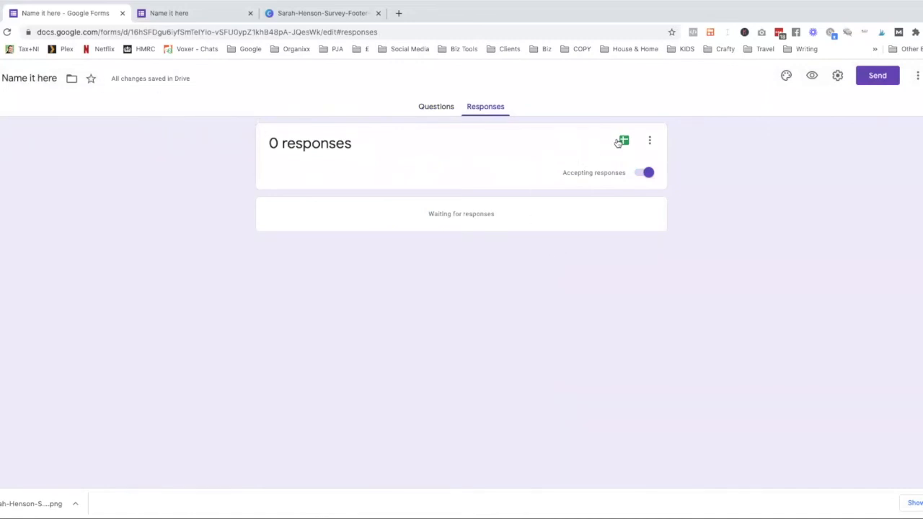
mouse_move(623, 142)
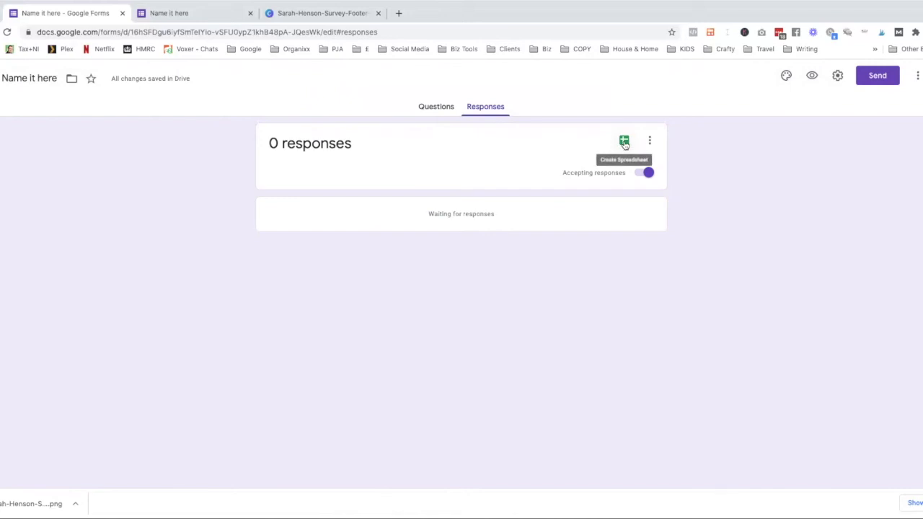
click(625, 142)
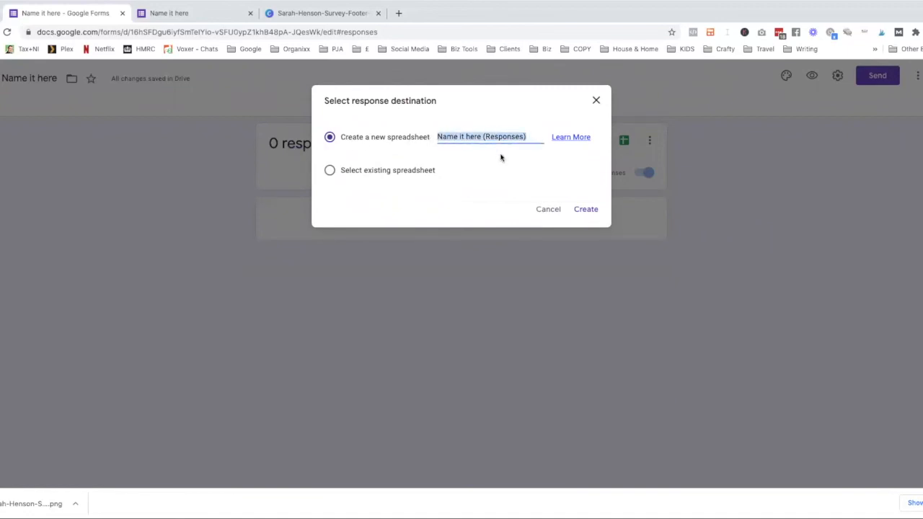
text(Test)
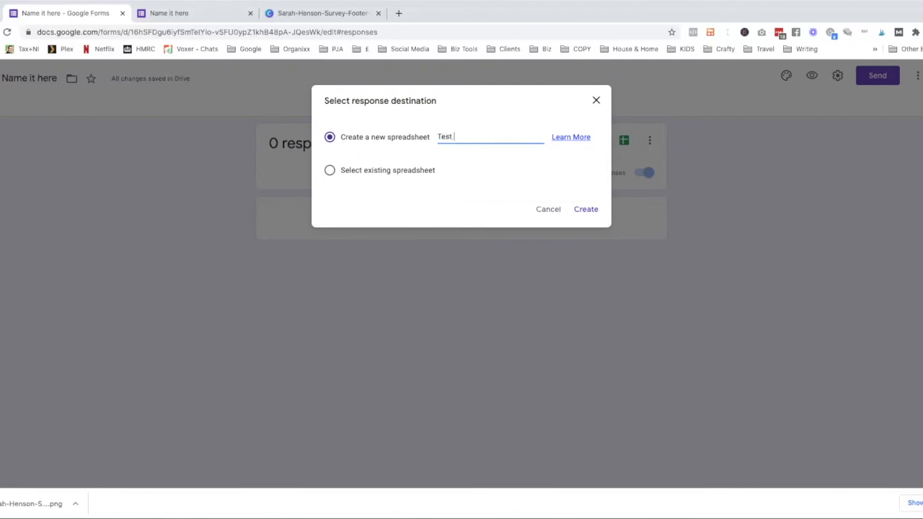
text(Questionnaire)
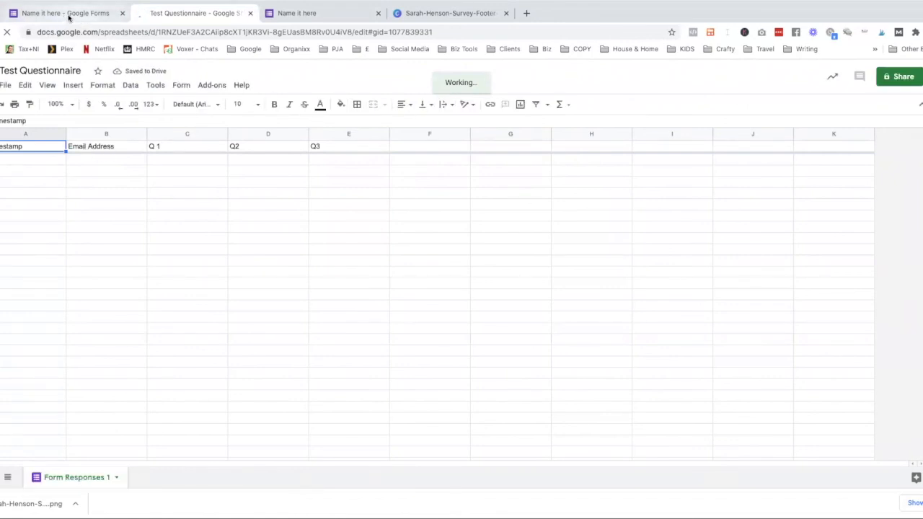
- Return from the spreadsheet to the form's Questions view
click(65, 13)
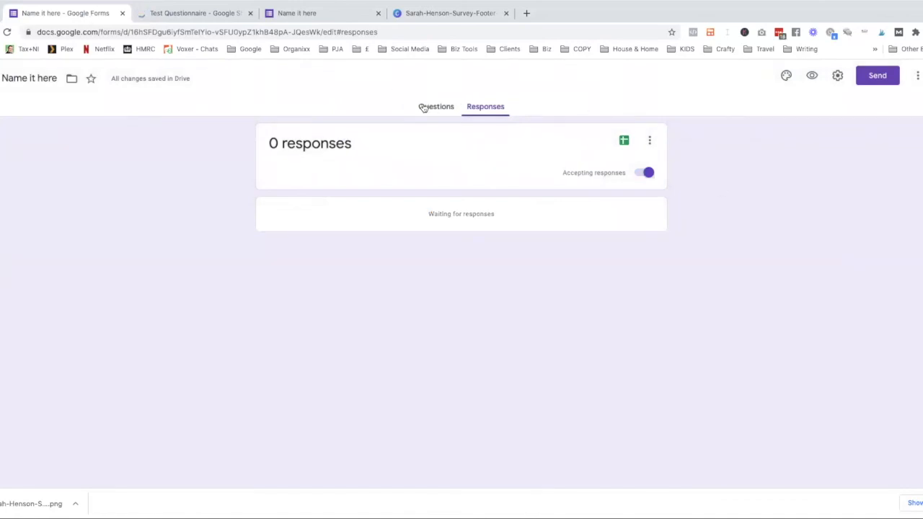
click(433, 107)
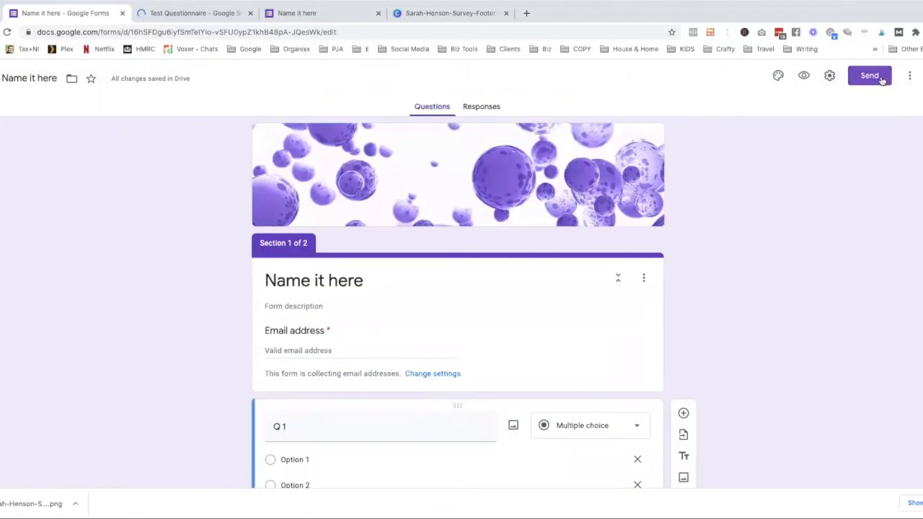
- From Send, select the form's share link and shorten the URL
click(869, 75)
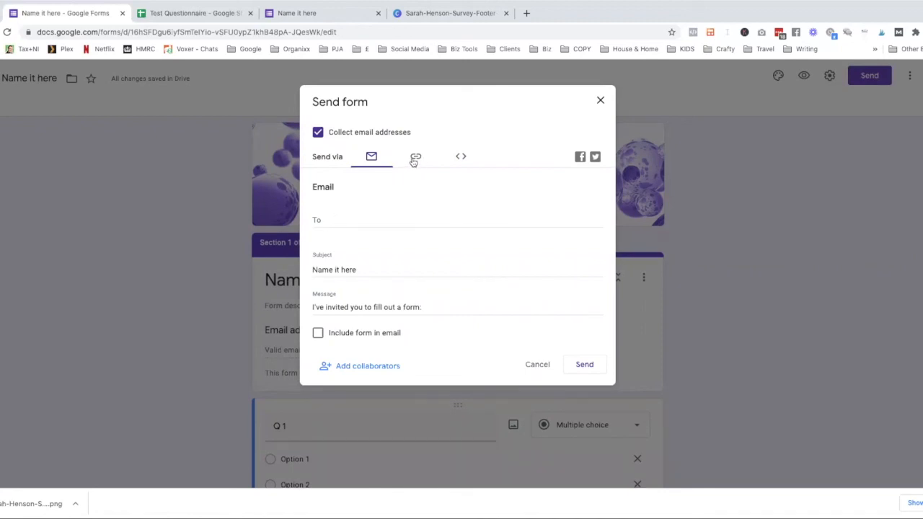
click(415, 156)
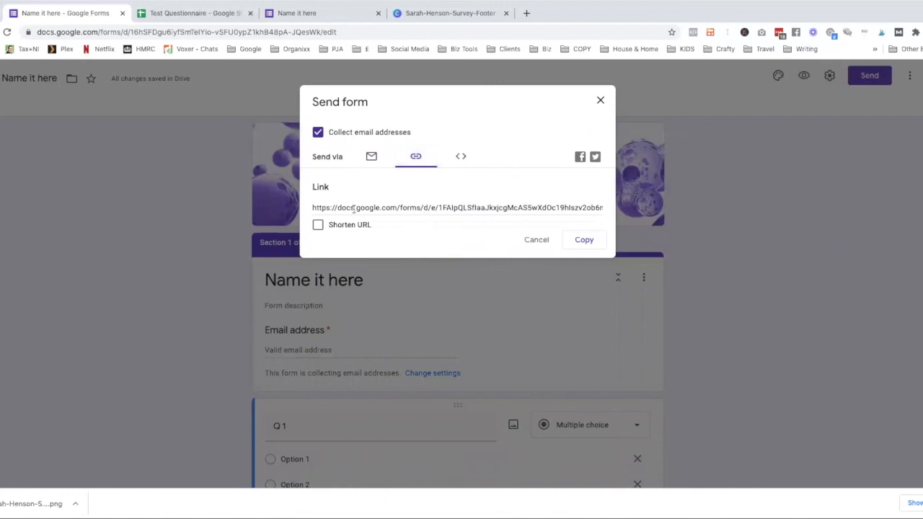
click(456, 207)
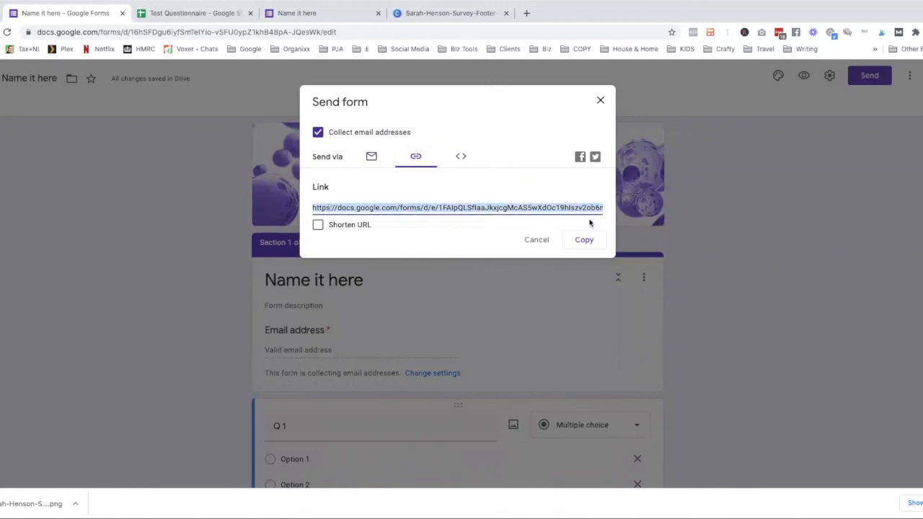
mouse_move(586, 222)
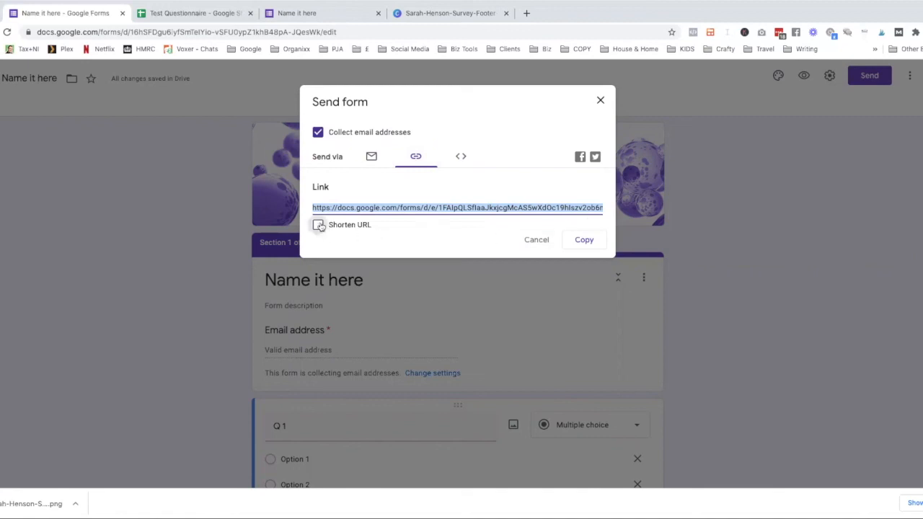
click(318, 225)
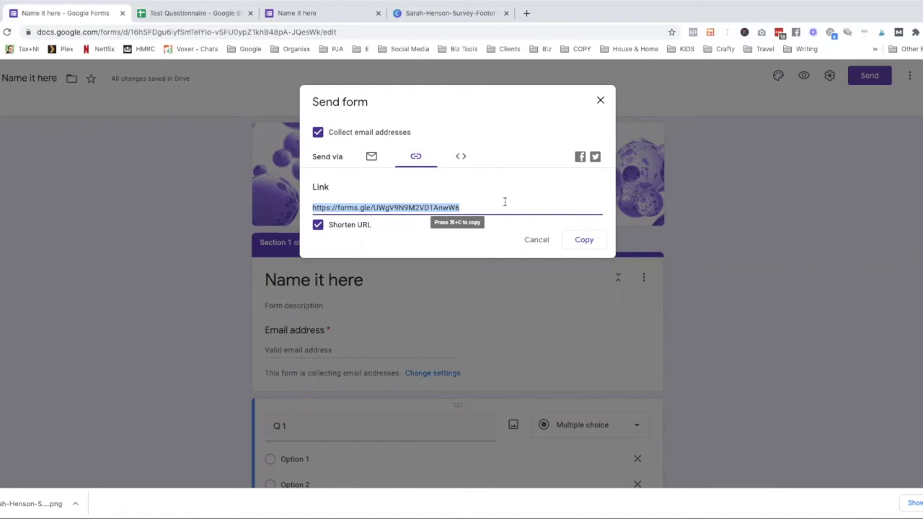
mouse_move(489, 208)
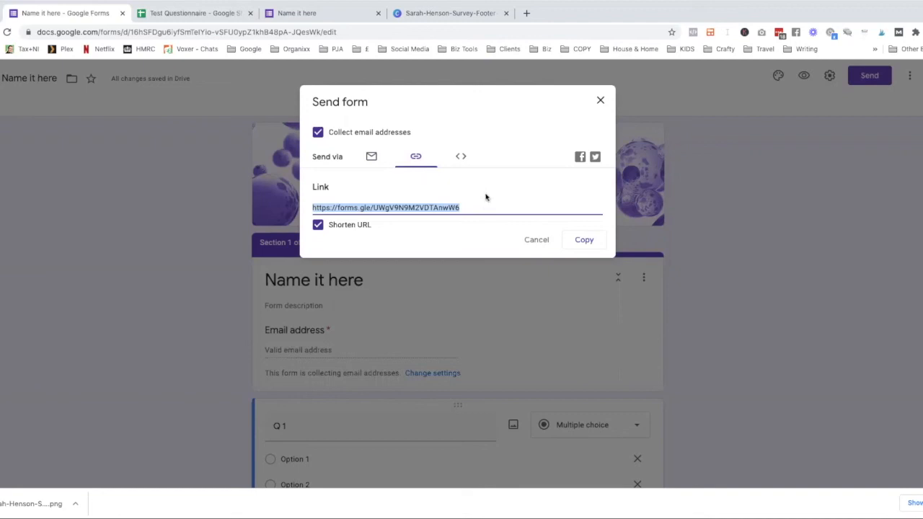
- Copy the HTML embed code, then reopen the linked Test Questionnaire response sheet
click(461, 156)
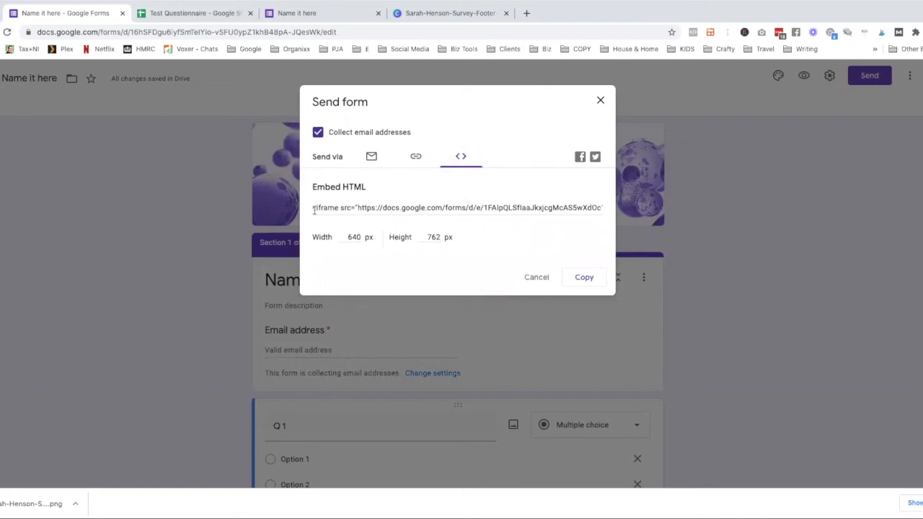
click(584, 277)
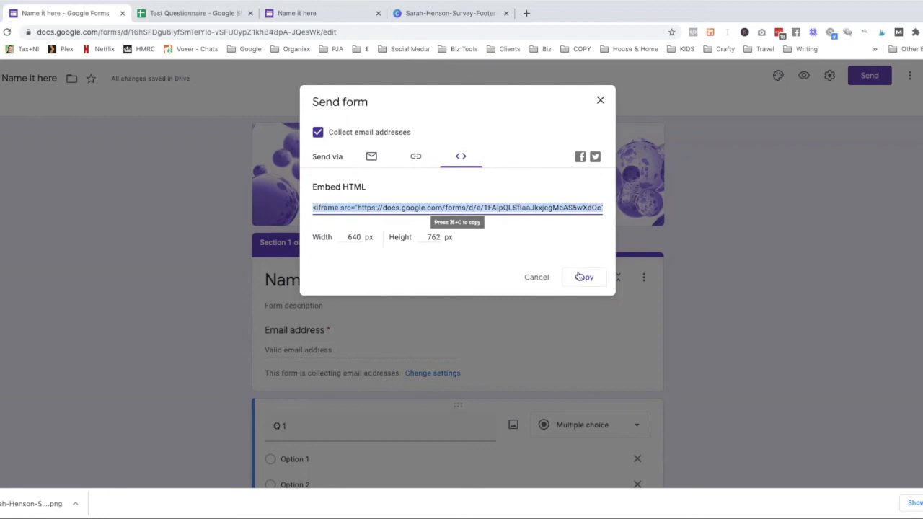
click(582, 277)
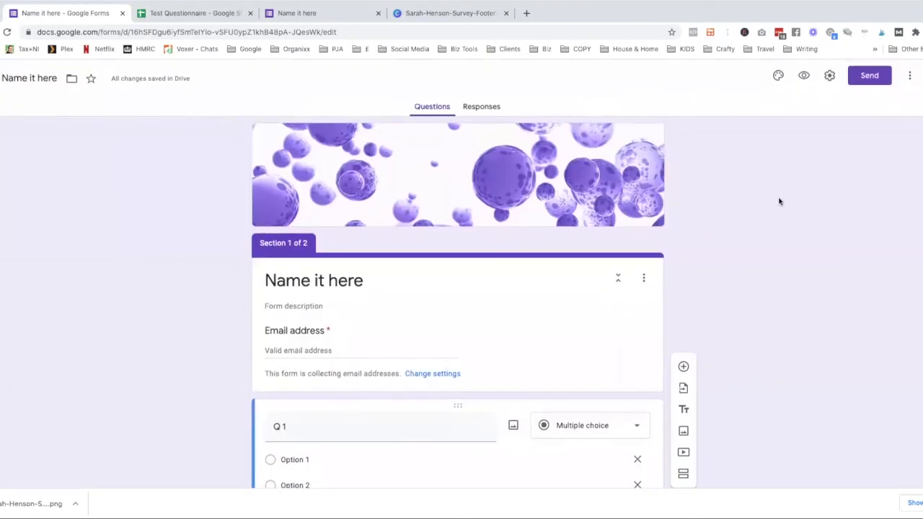
click(484, 107)
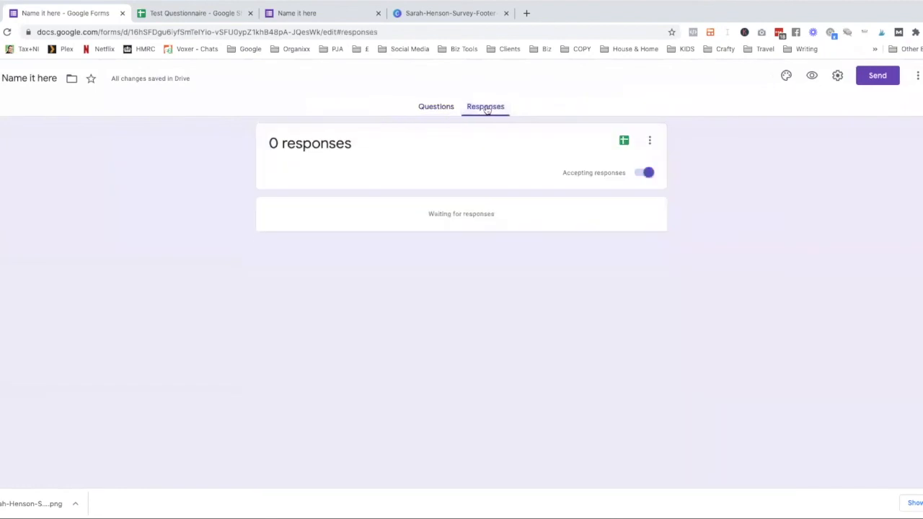
click(195, 13)
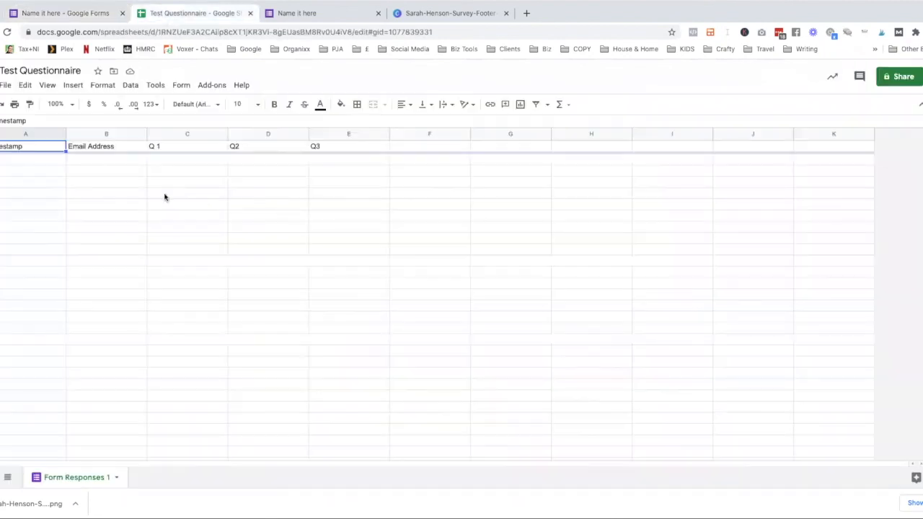